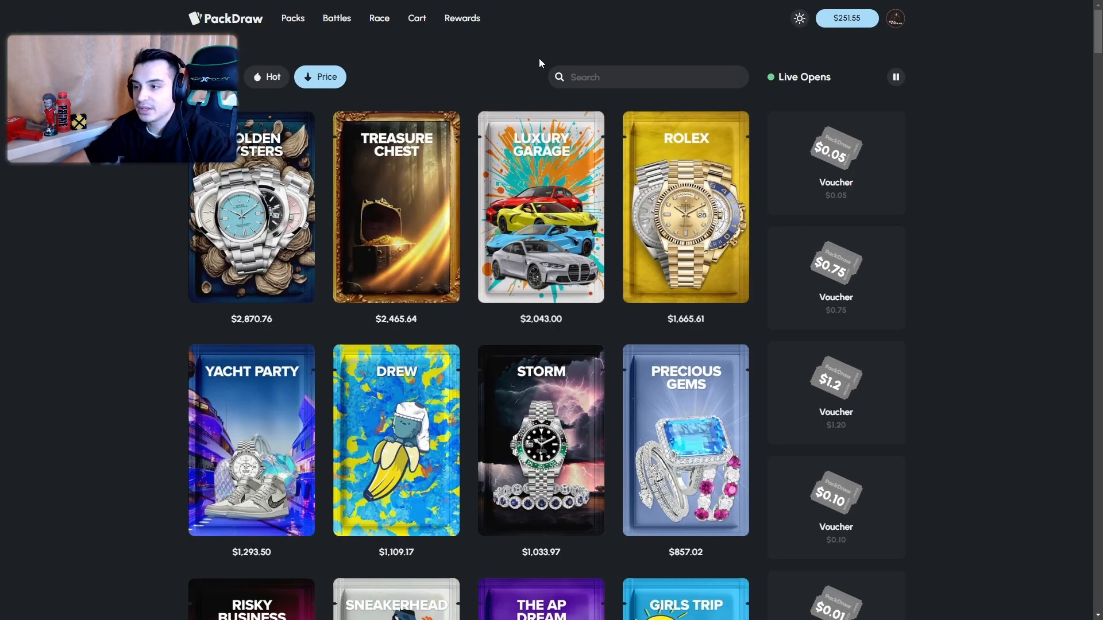
pyautogui.moveTo(528, 56)
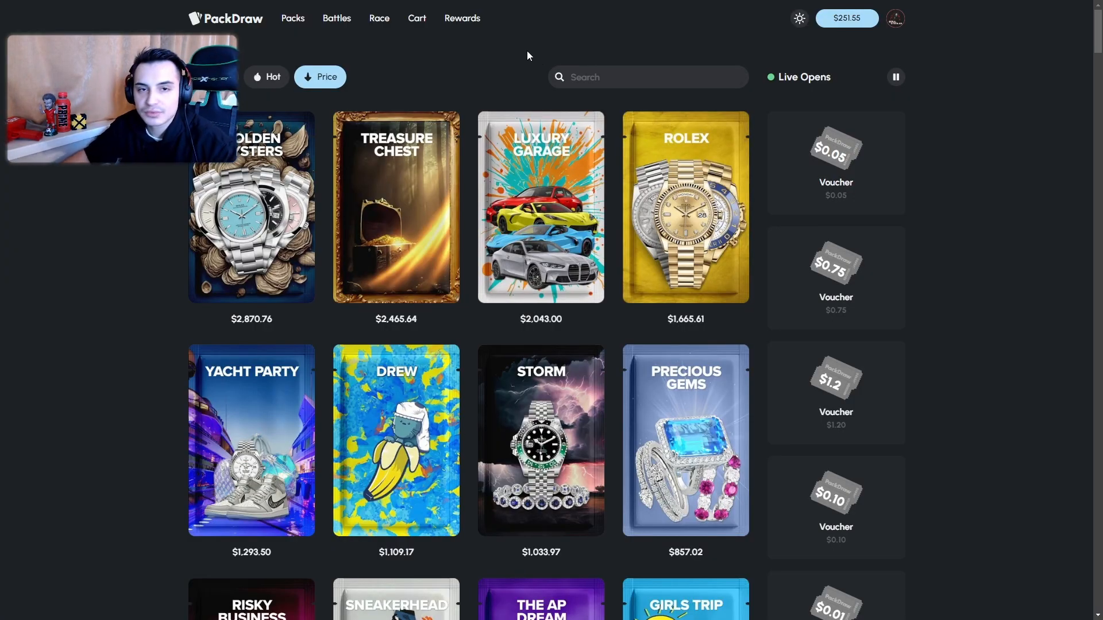
pyautogui.moveTo(556, 45)
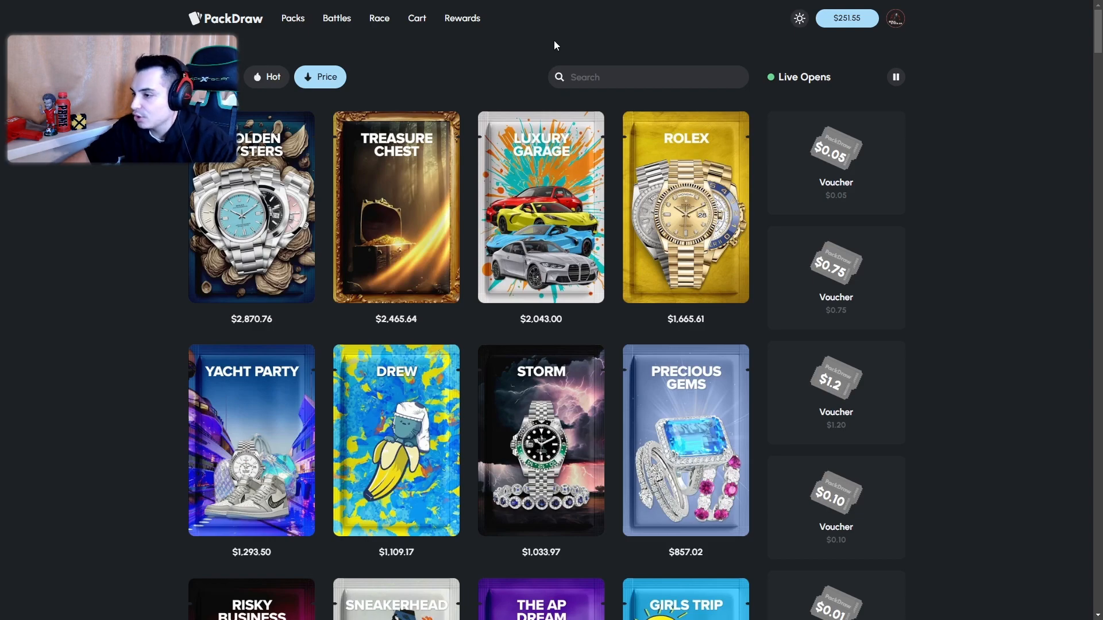
pyautogui.moveTo(522, 42)
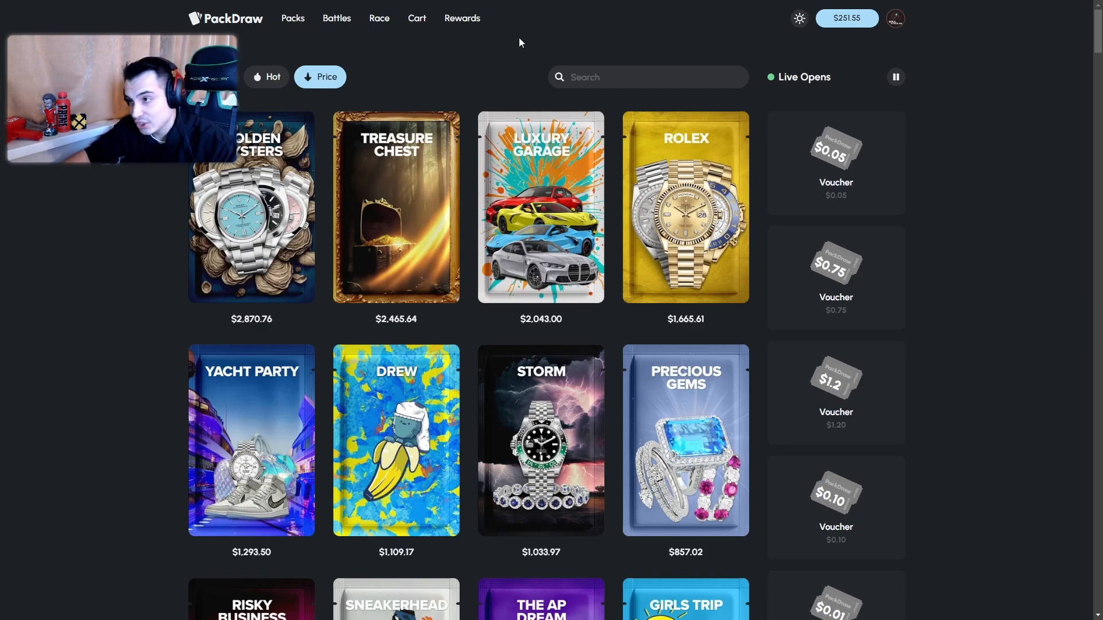
pyautogui.moveTo(475, 79)
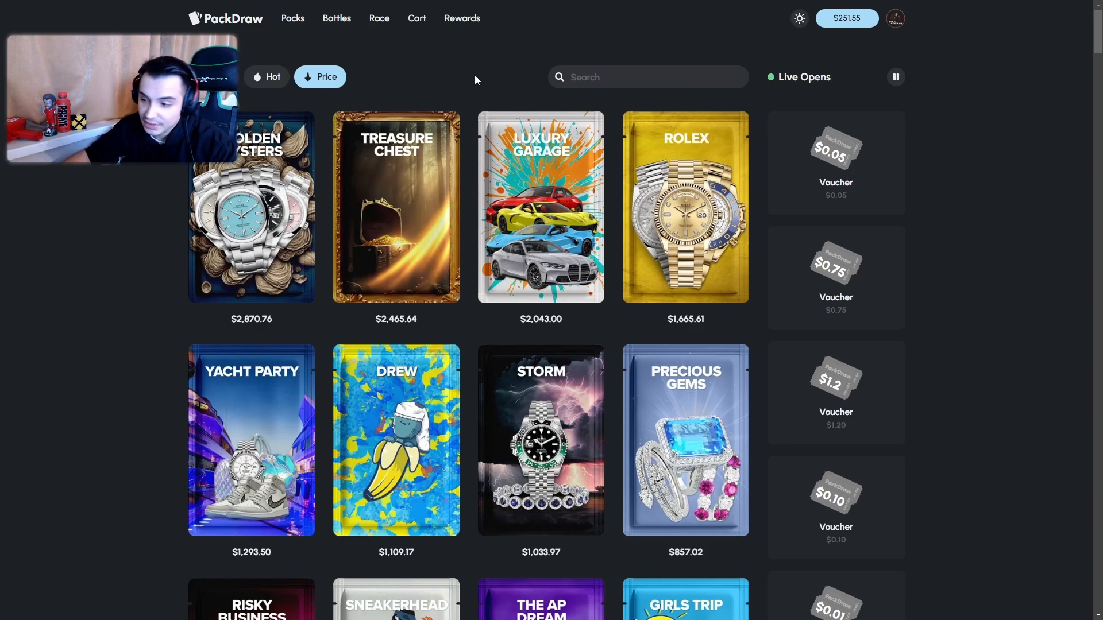
pyautogui.moveTo(396, 61)
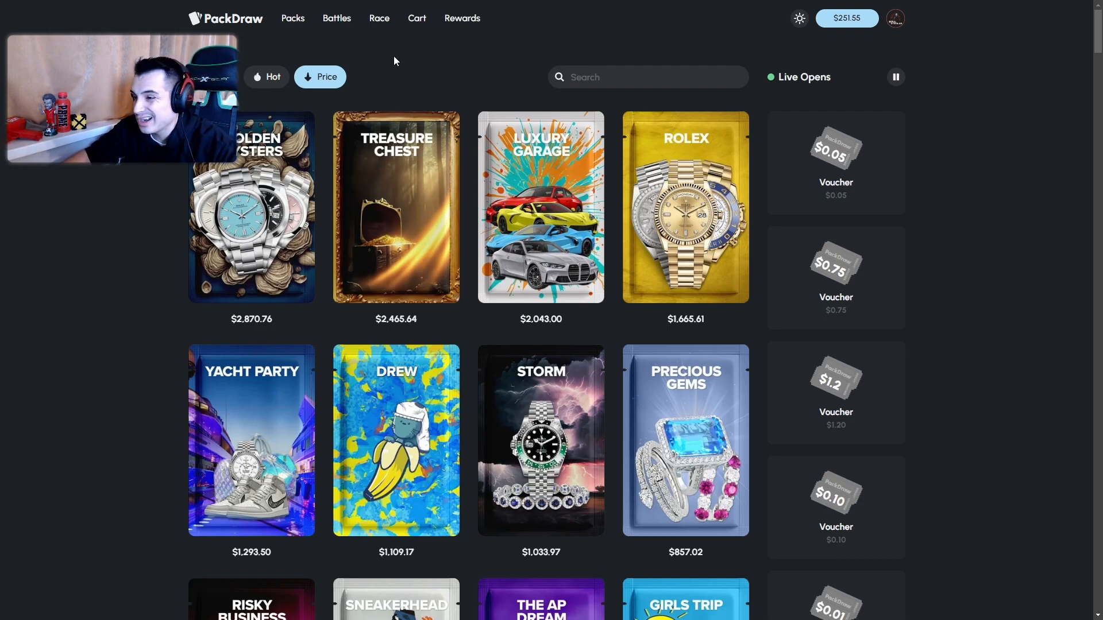
pyautogui.moveTo(336, 22)
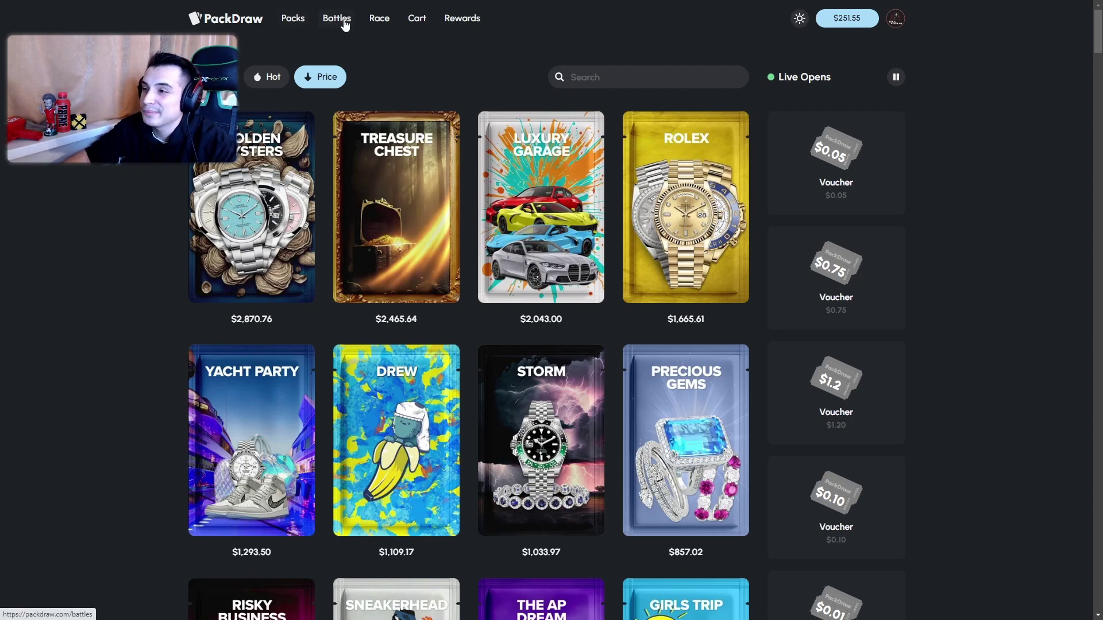
# Start a new 1 vs 1 battle setup and browse the pack list sorted cheapest first.
pyautogui.click(336, 18)
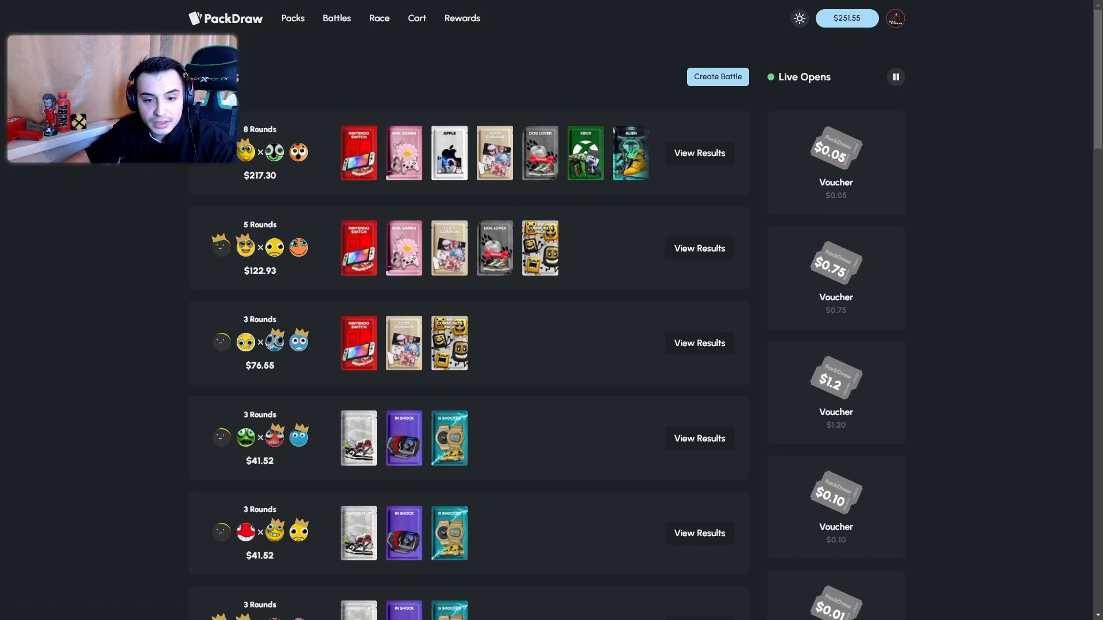
pyautogui.click(717, 76)
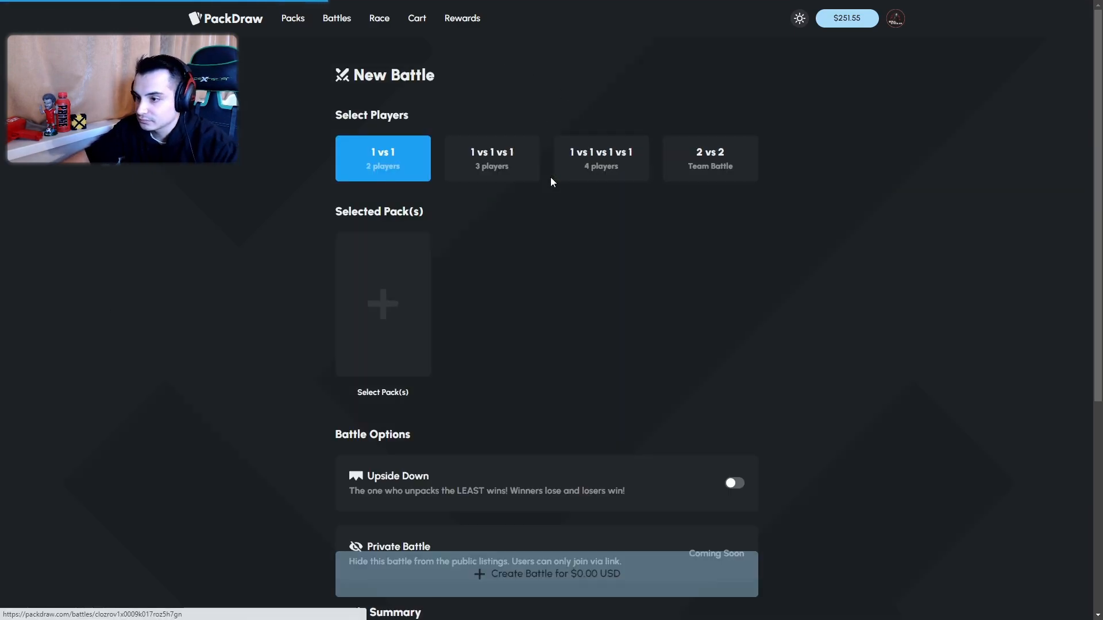
pyautogui.click(383, 304)
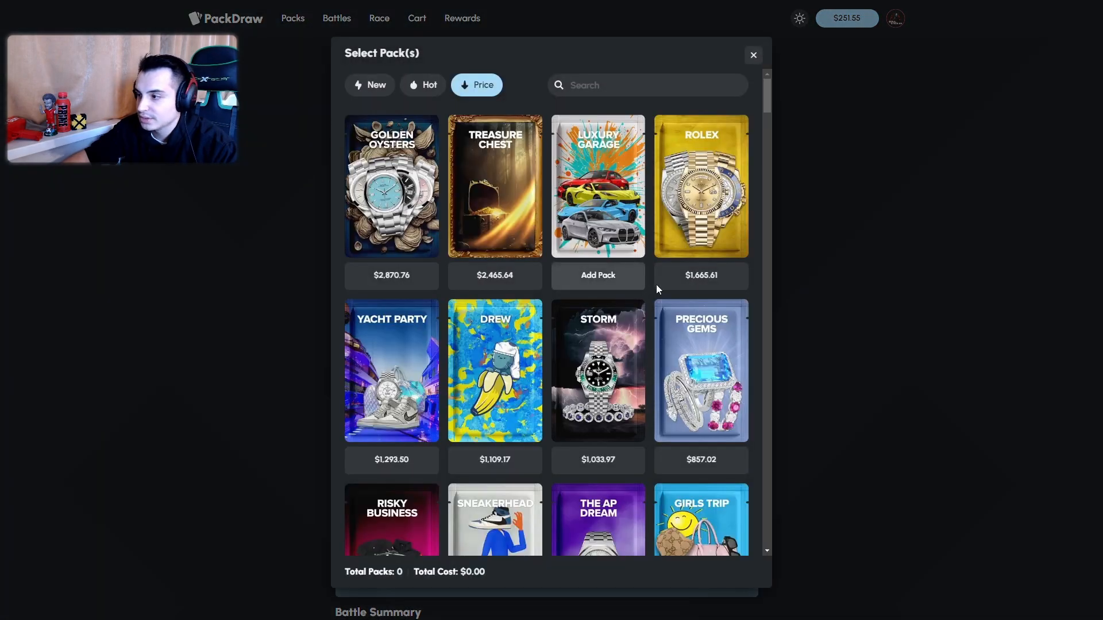
pyautogui.click(477, 85)
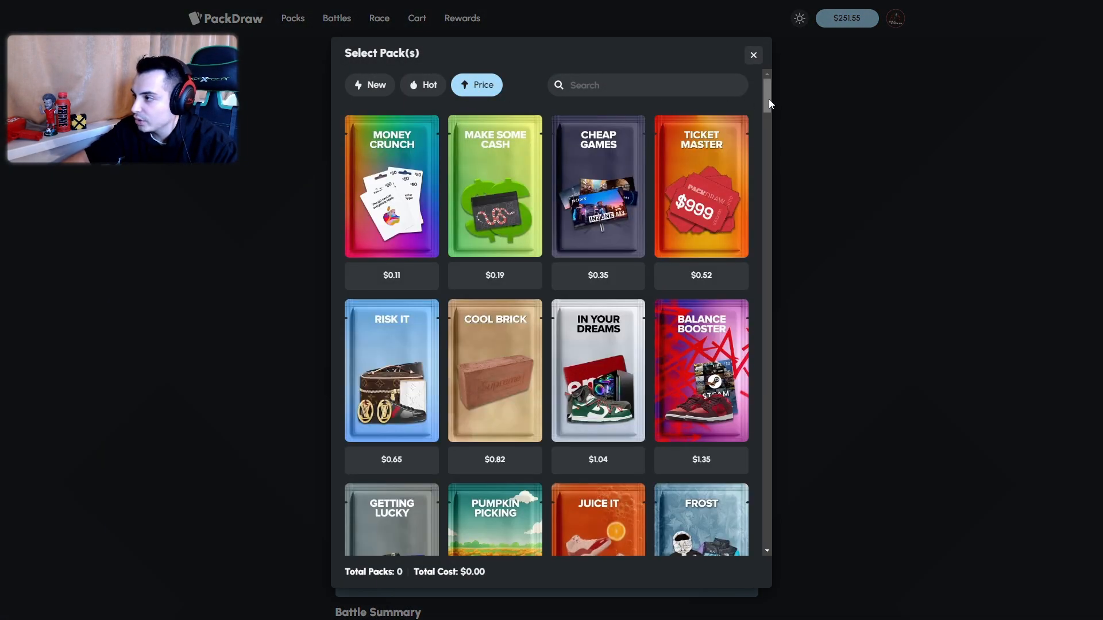
pyautogui.scroll(-3)
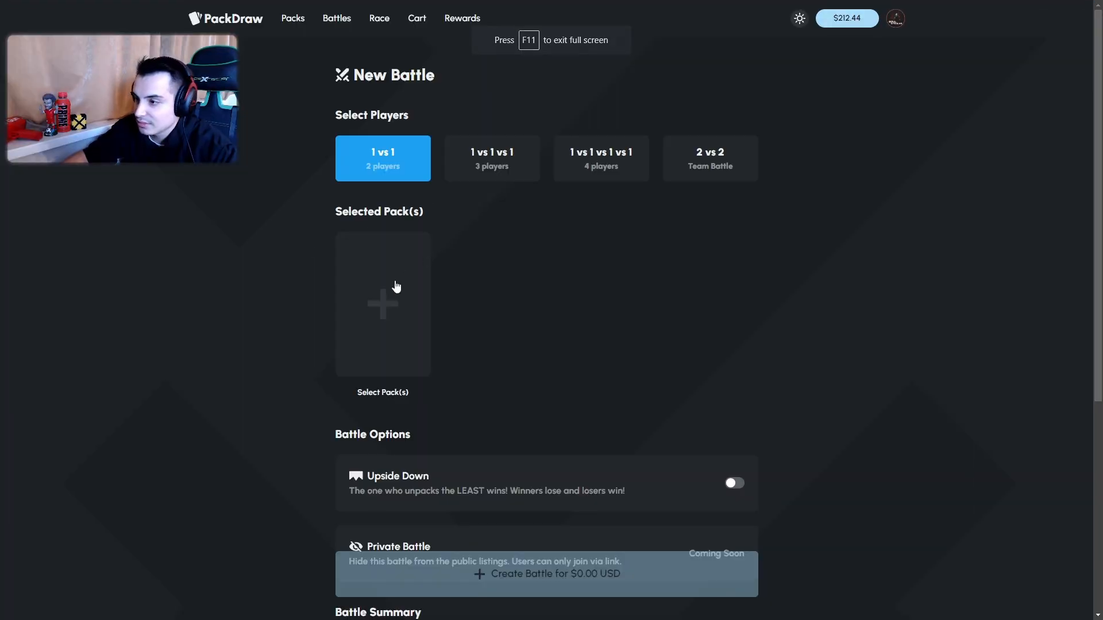
# Add packs, create the $68.33 three-round battle and fill the empty seat with a bot.
pyautogui.click(383, 305)
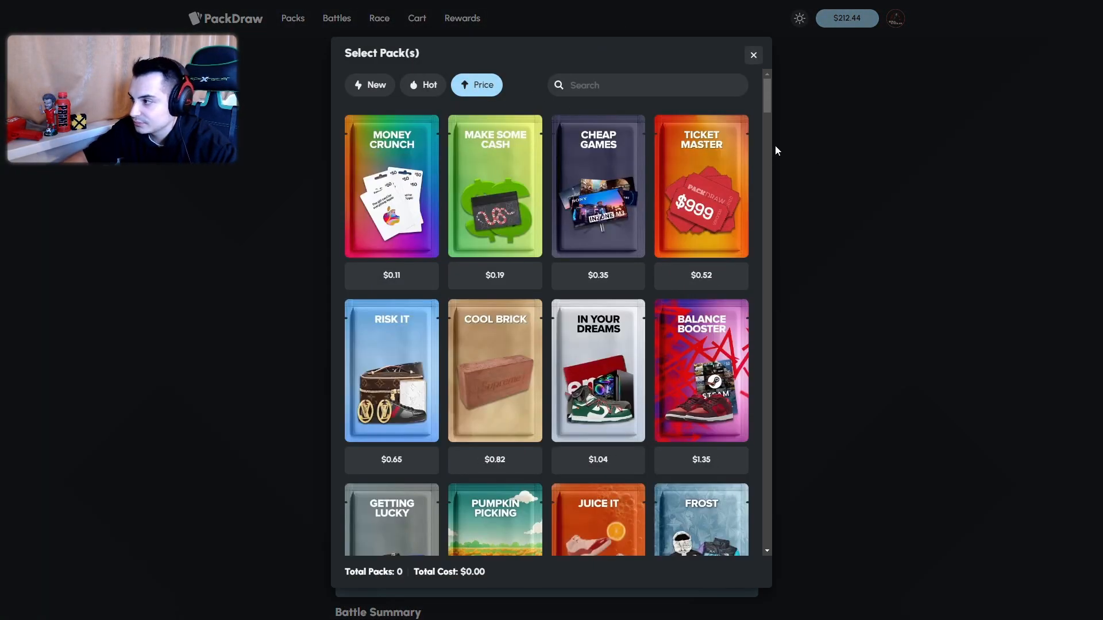
pyautogui.click(753, 54)
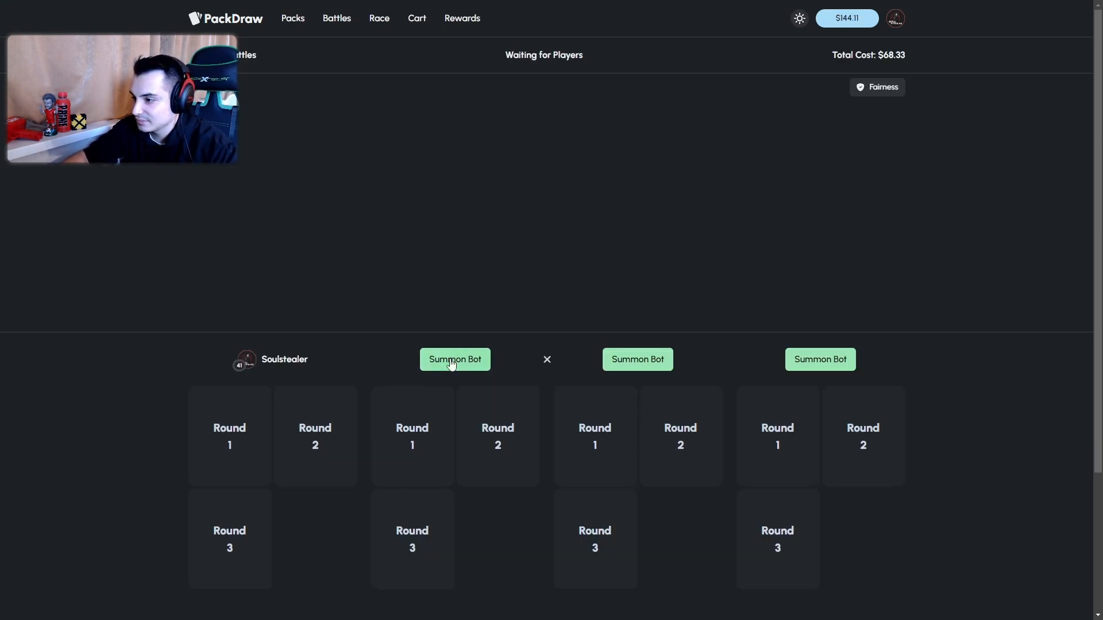
pyautogui.click(455, 360)
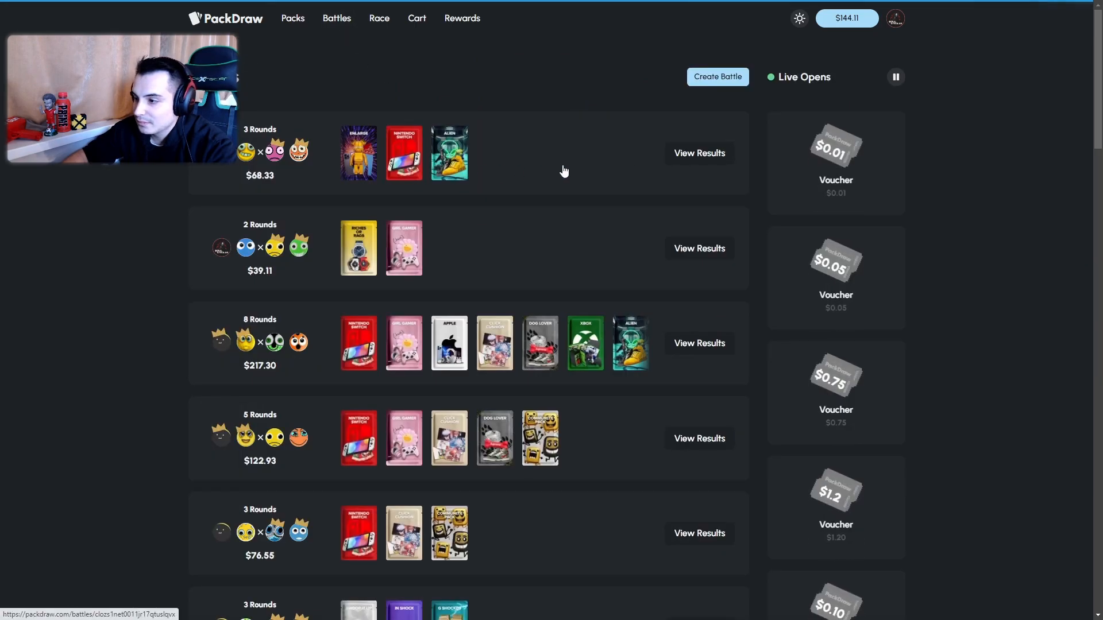
pyautogui.moveTo(724, 88)
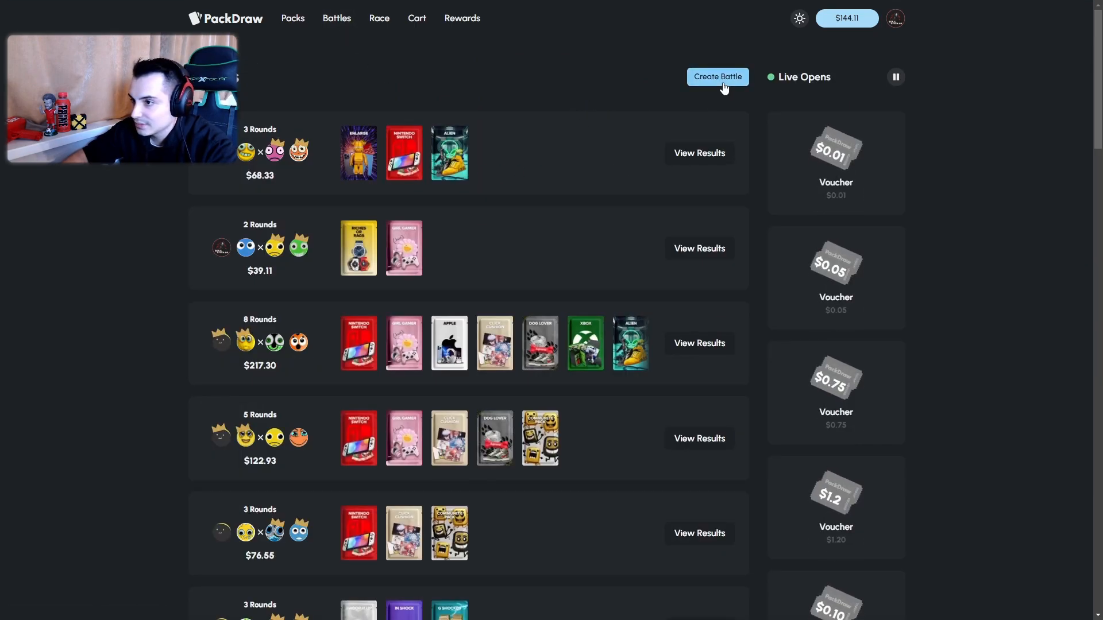
# Begin another battle and scroll the pack list toward G Shocked and Riches or Rags.
pyautogui.click(717, 77)
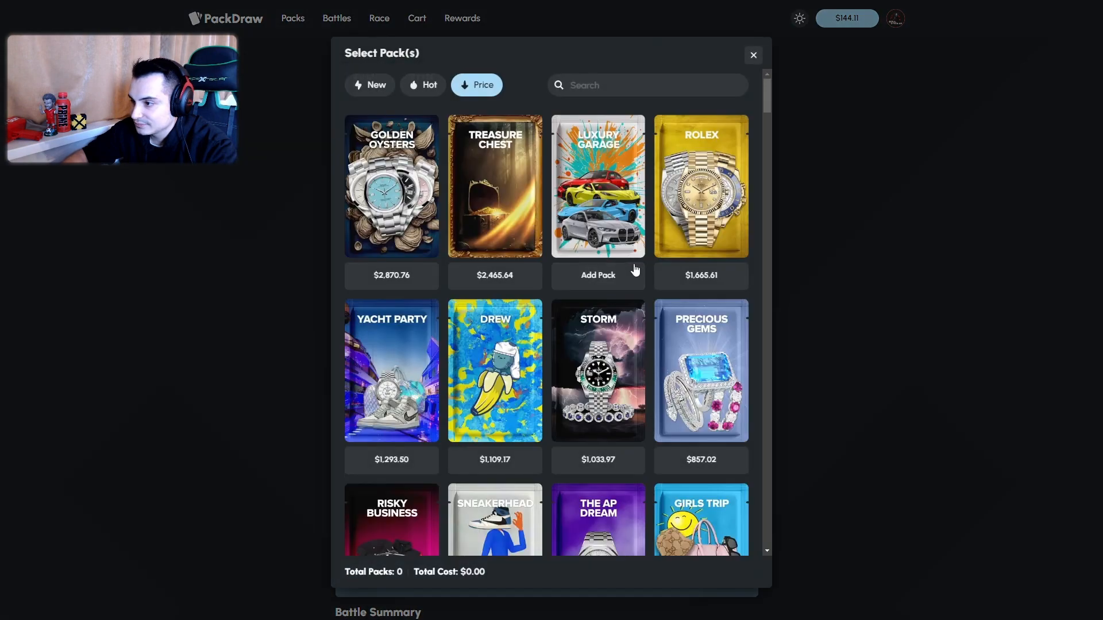
pyautogui.scroll(-3)
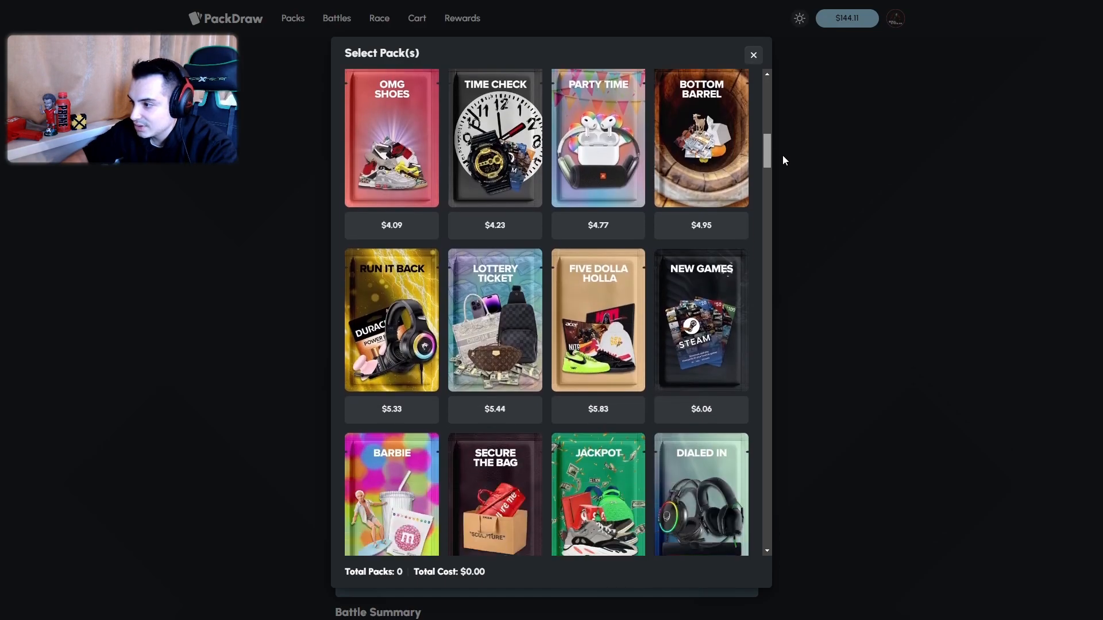
pyautogui.scroll(-3)
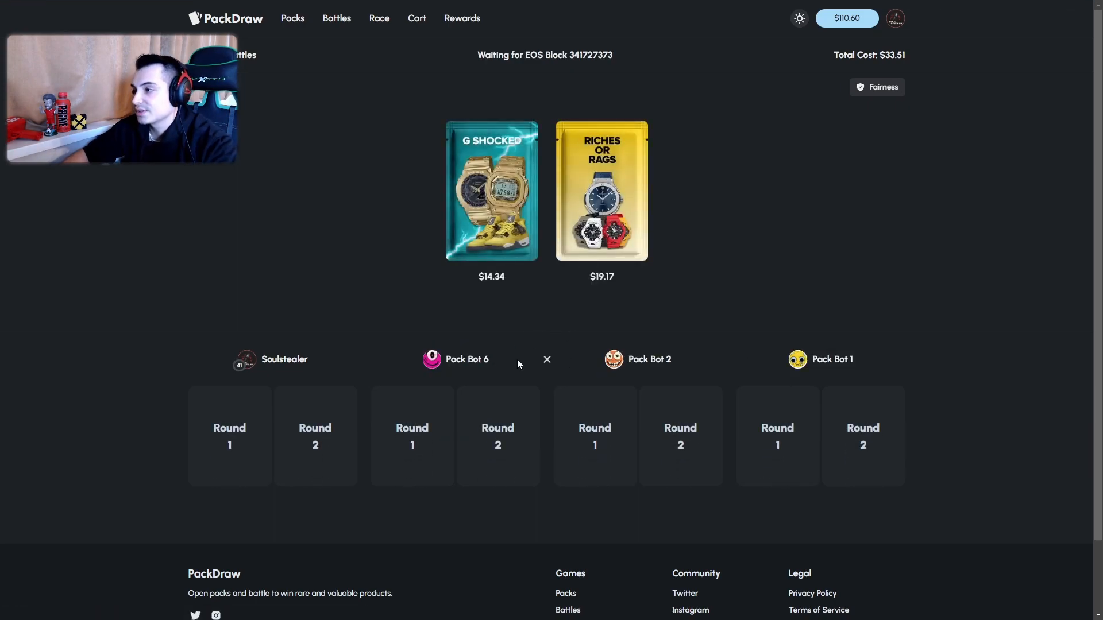
pyautogui.moveTo(705, 275)
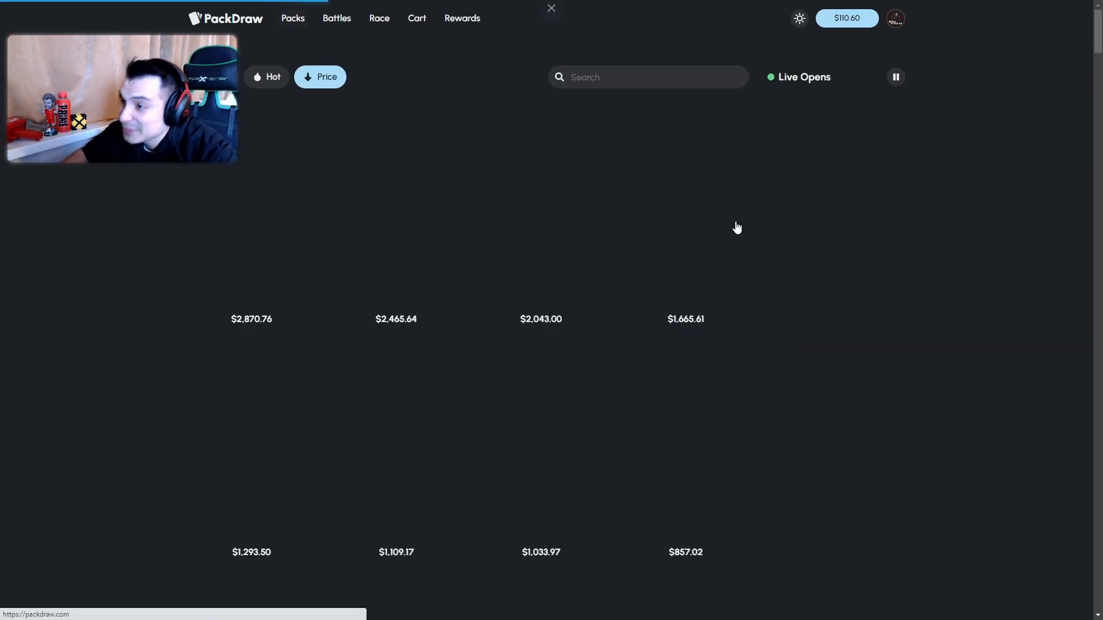
# Summon a bot into the $39.86 battle, then choose 2 vs 2 for the next setup.
pyautogui.scroll(-3)
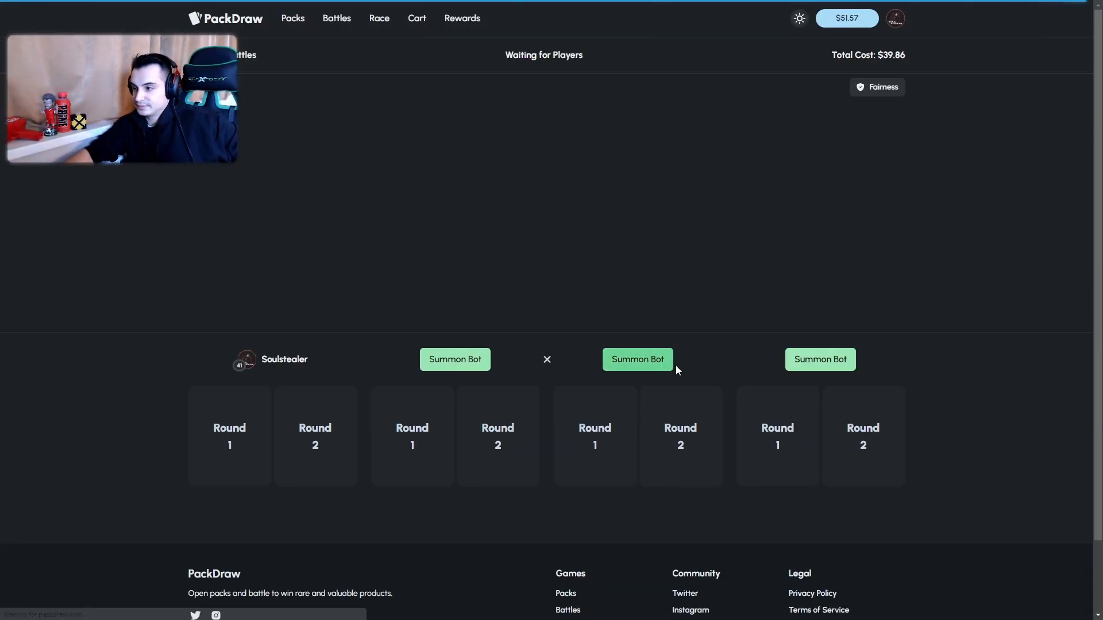
pyautogui.click(638, 360)
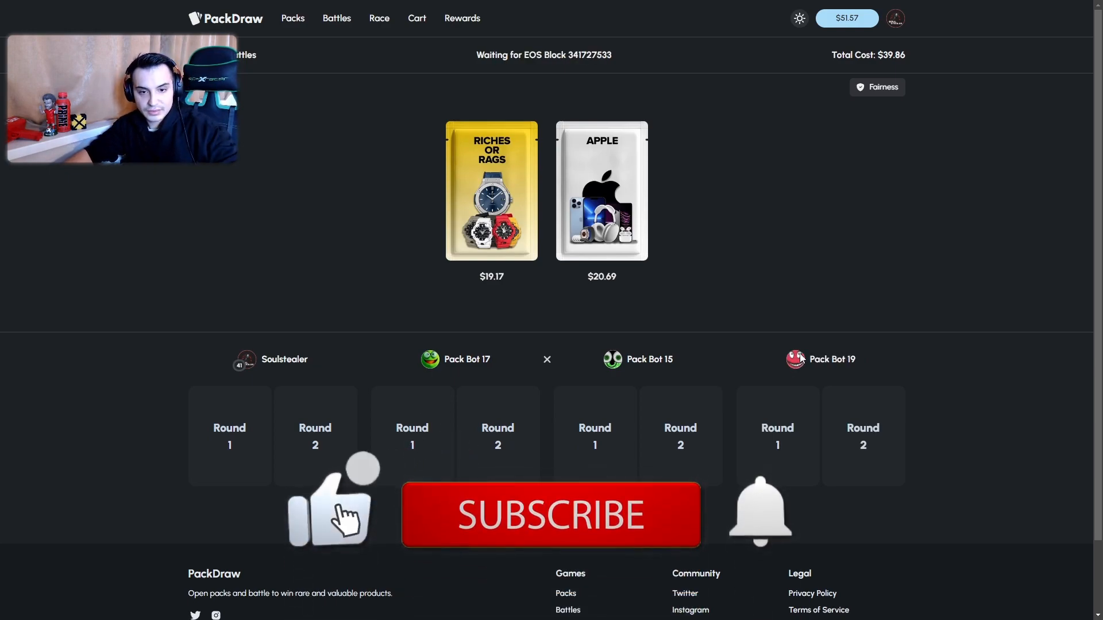
pyautogui.click(551, 515)
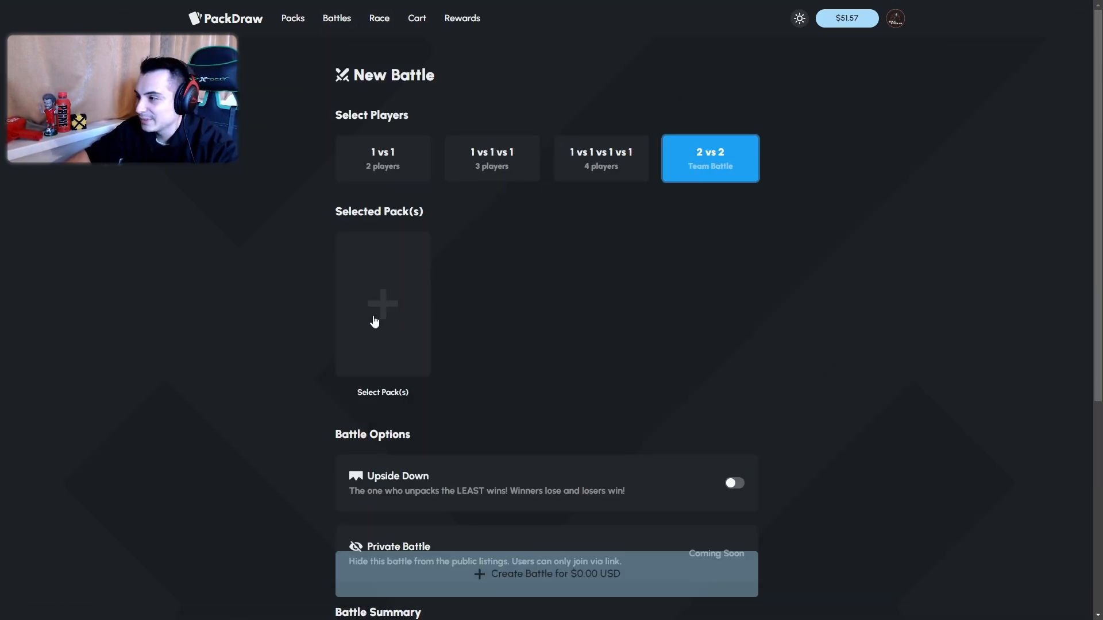
# Pick The Streamer pack and create the $48.39 2 vs 2 battle.
pyautogui.click(382, 306)
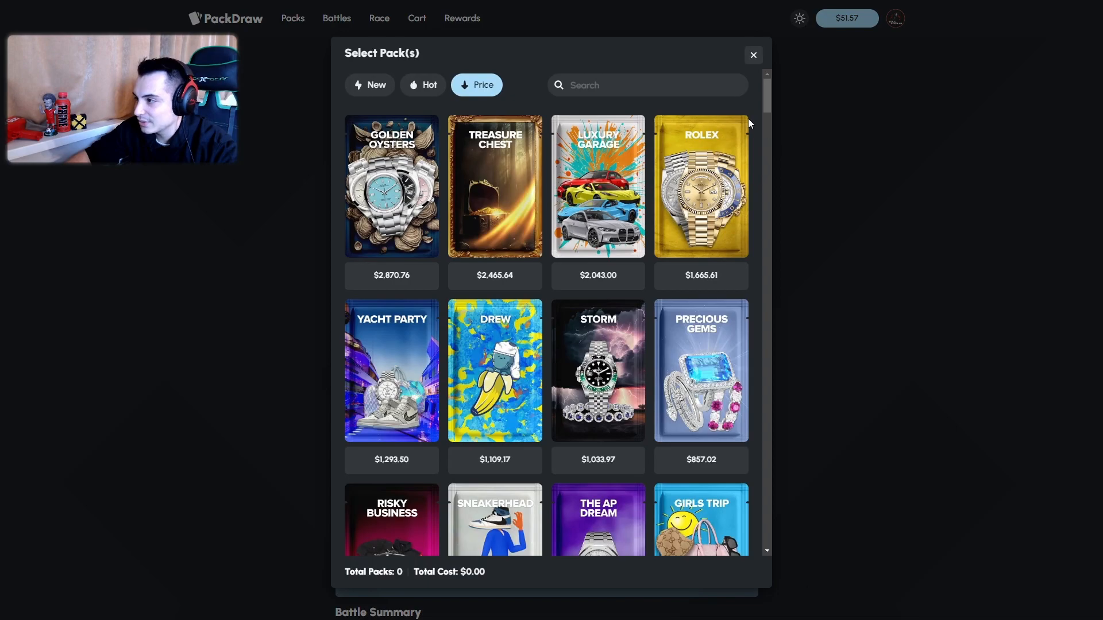
pyautogui.scroll(-3)
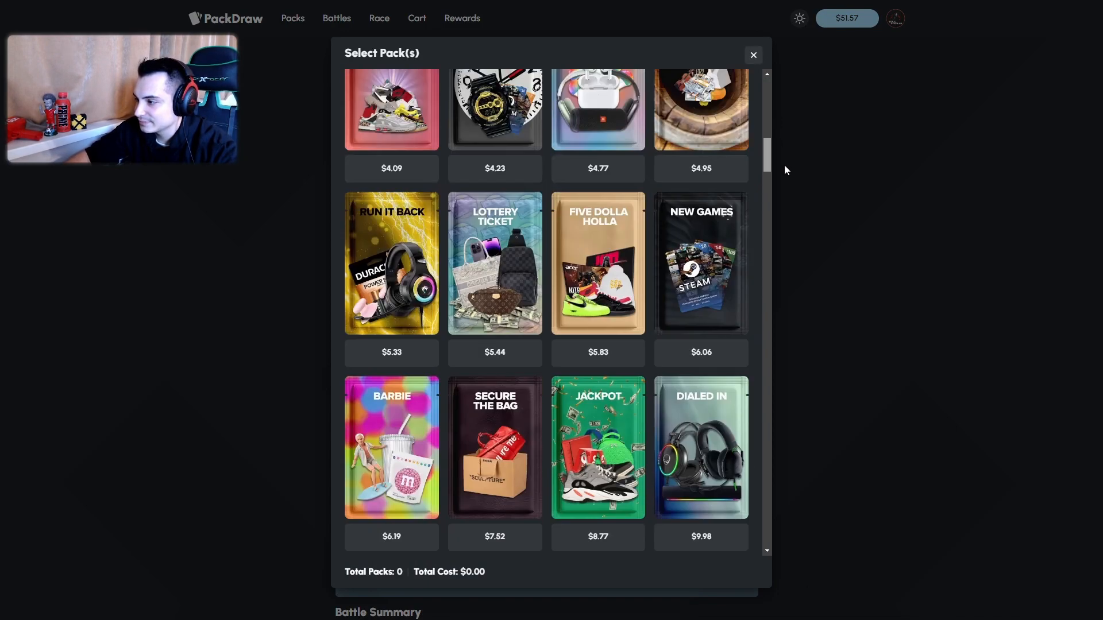
pyautogui.scroll(-3)
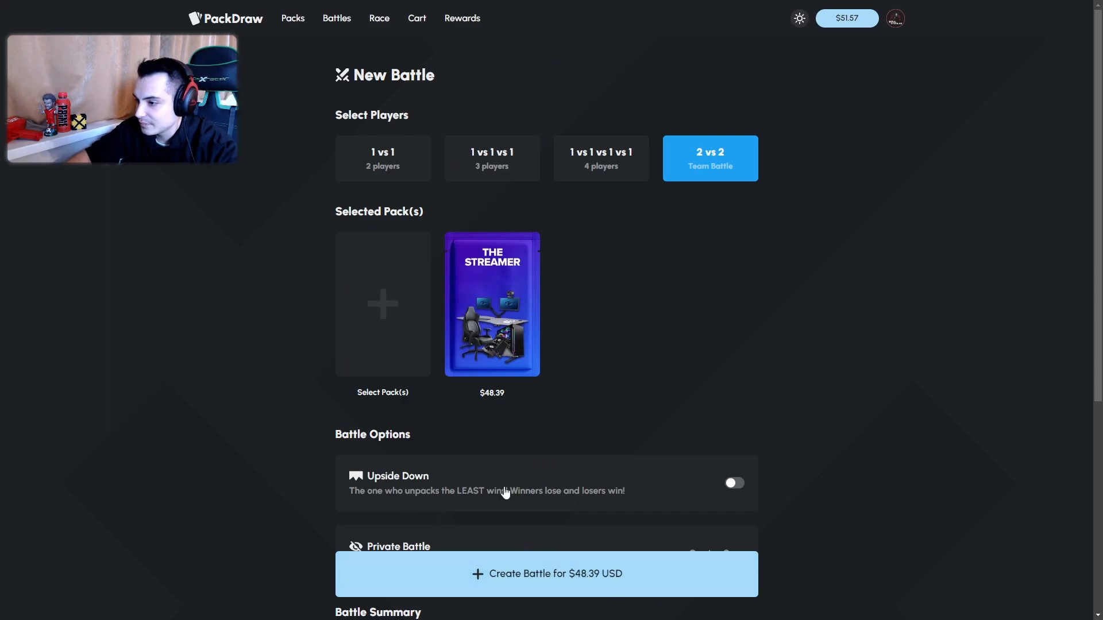
pyautogui.click(736, 483)
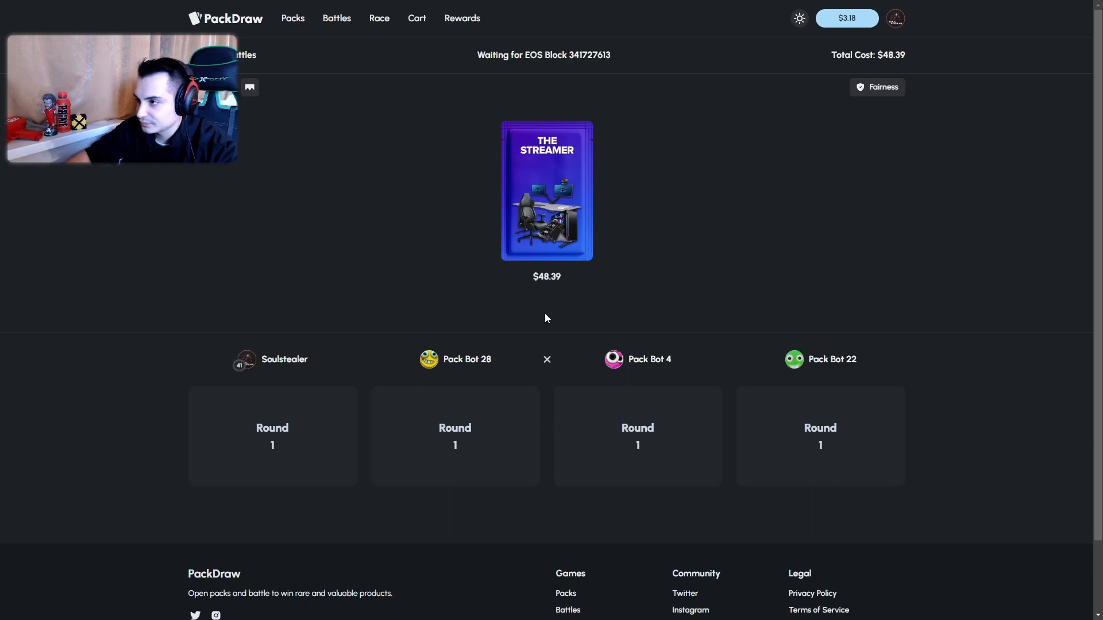
pyautogui.moveTo(251, 87)
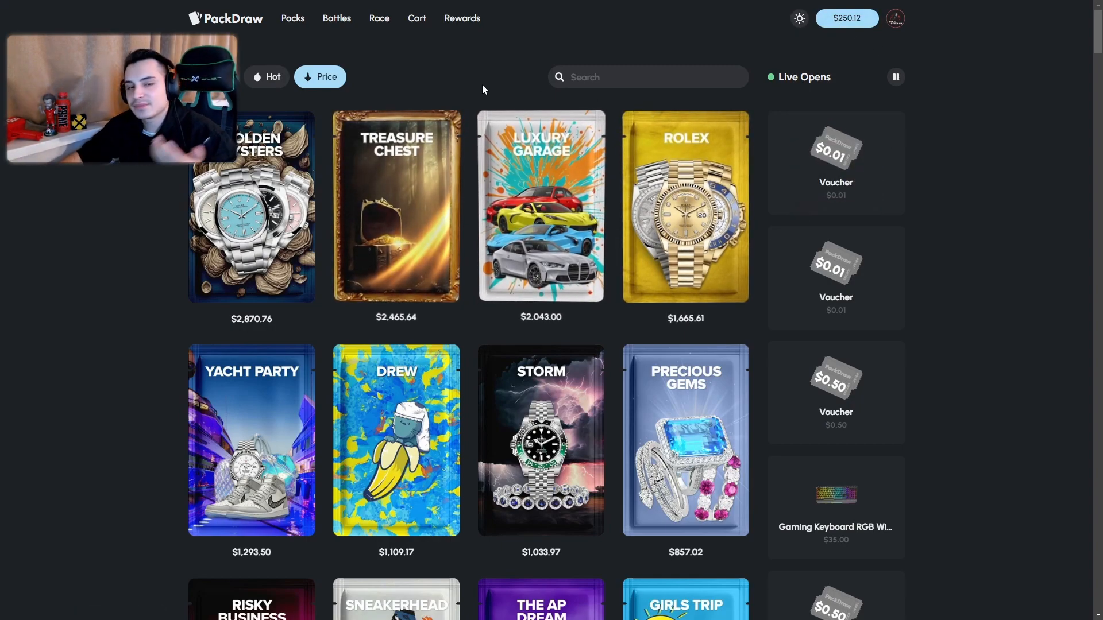
pyautogui.moveTo(337, 25)
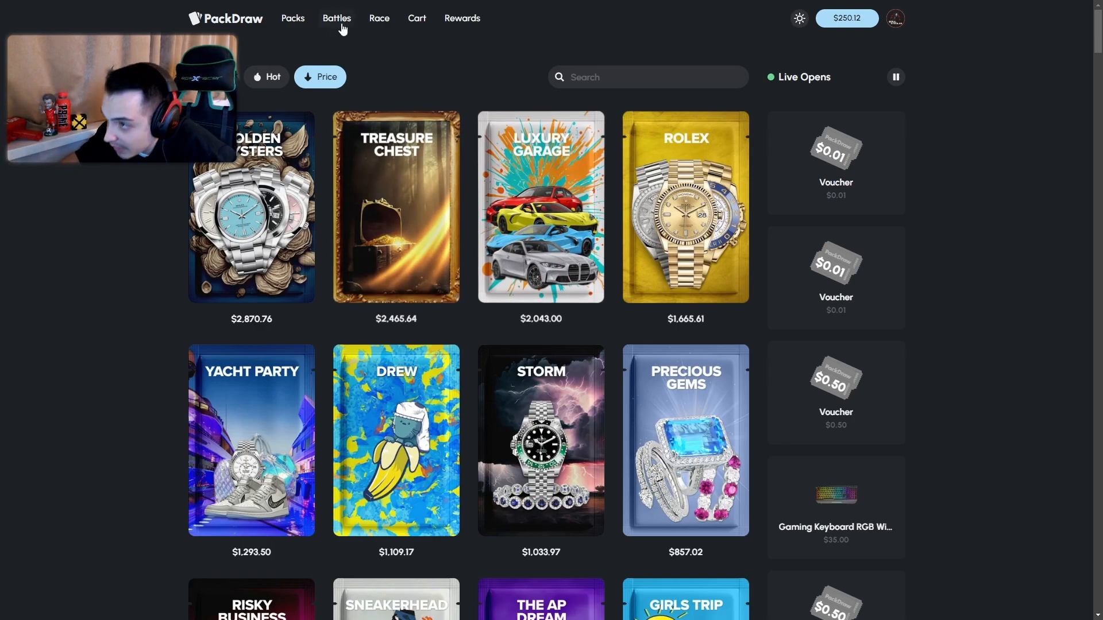
# Choose Scary Skeletons and Wish Watch and create the $107.53 2 vs 2 battle.
pyautogui.click(335, 18)
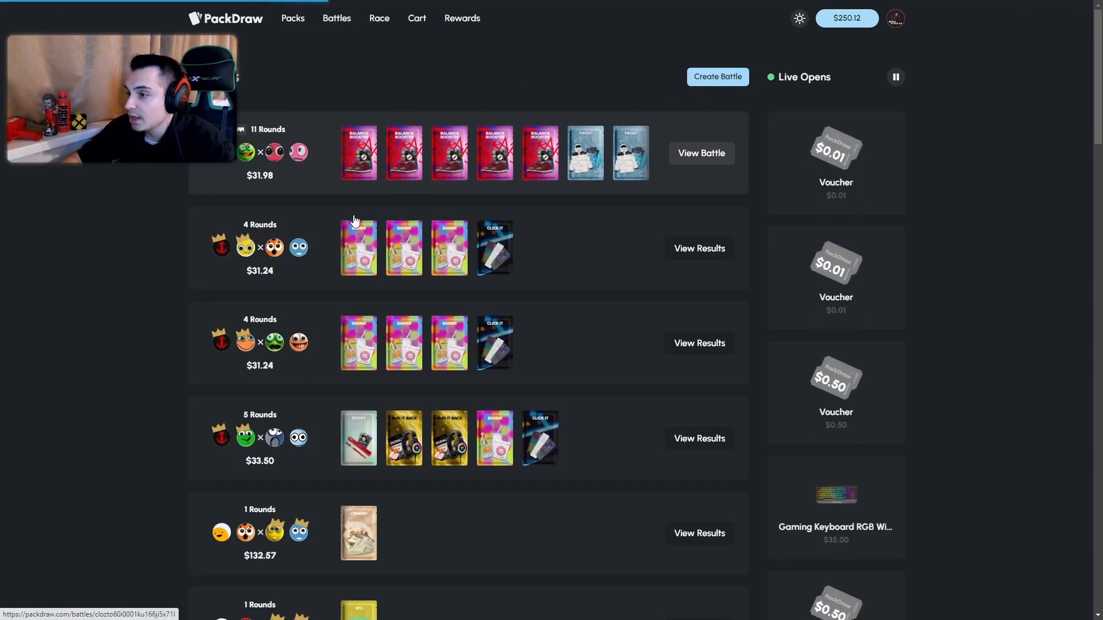
pyautogui.click(717, 76)
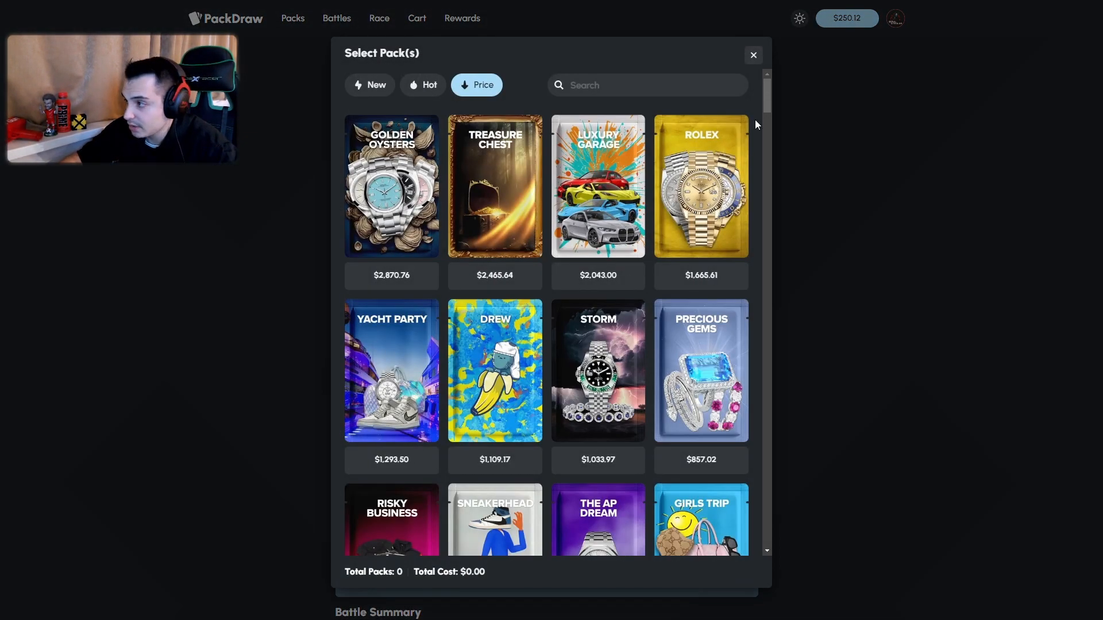
pyautogui.scroll(-3)
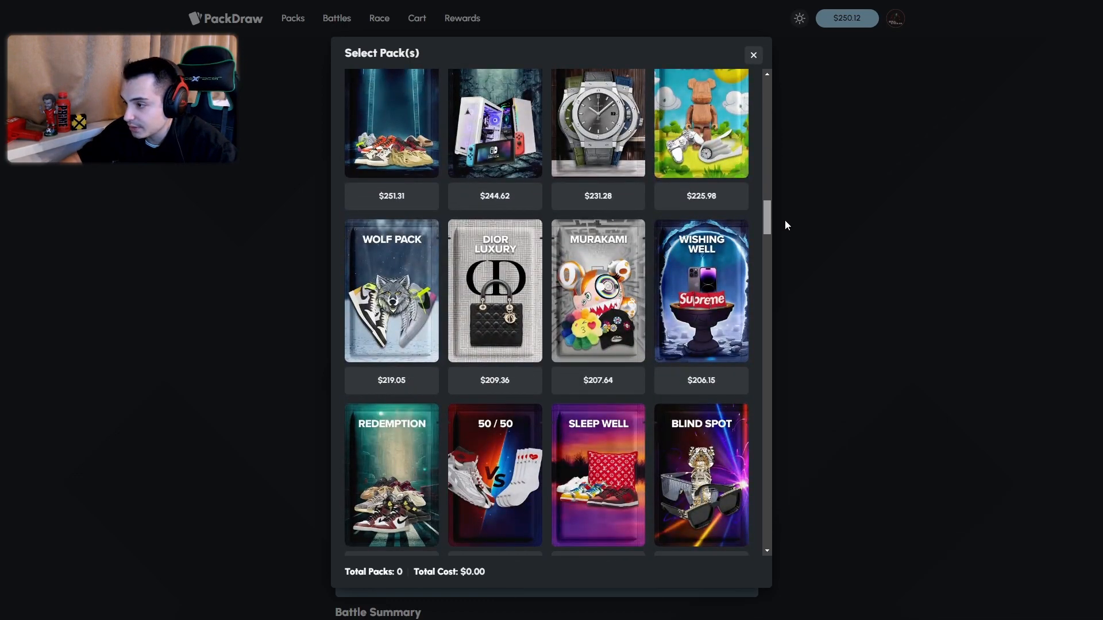
pyautogui.scroll(-3)
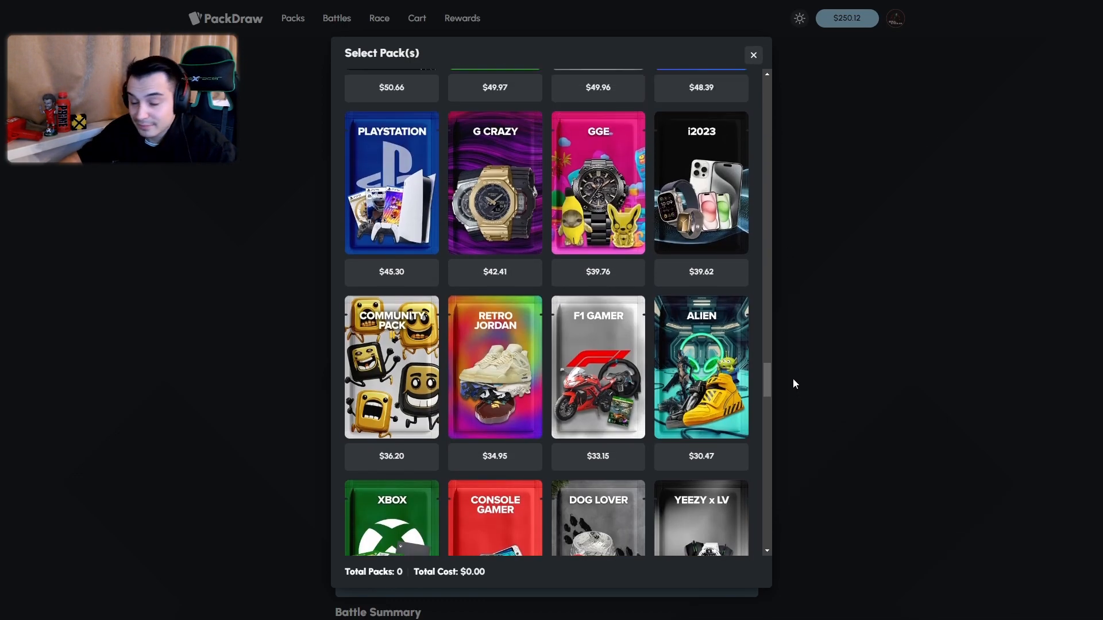
pyautogui.scroll(-3)
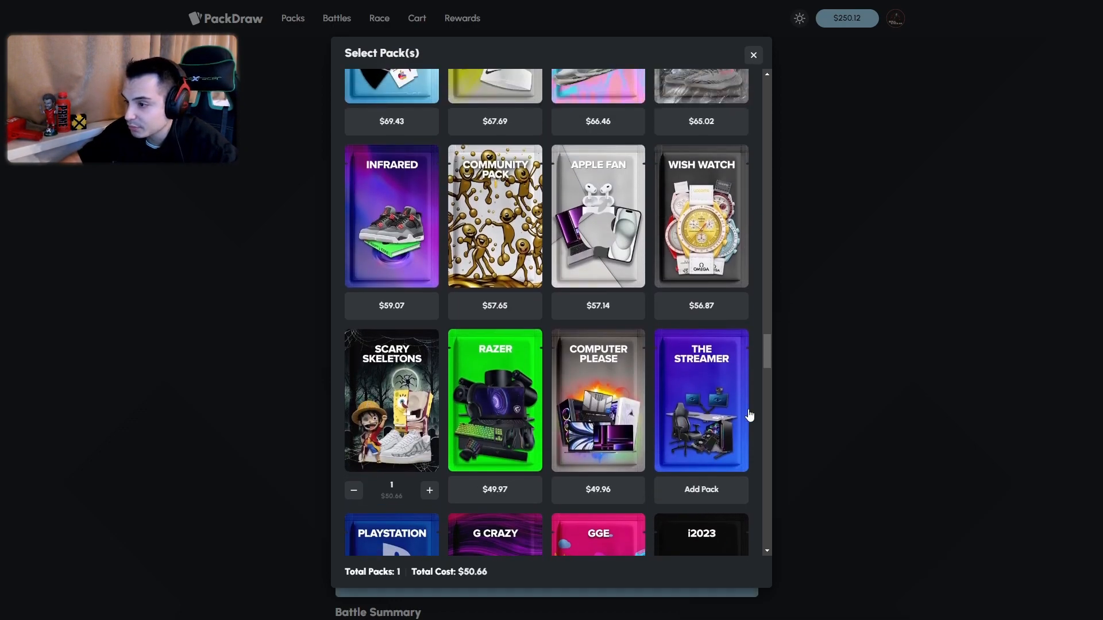
pyautogui.click(753, 54)
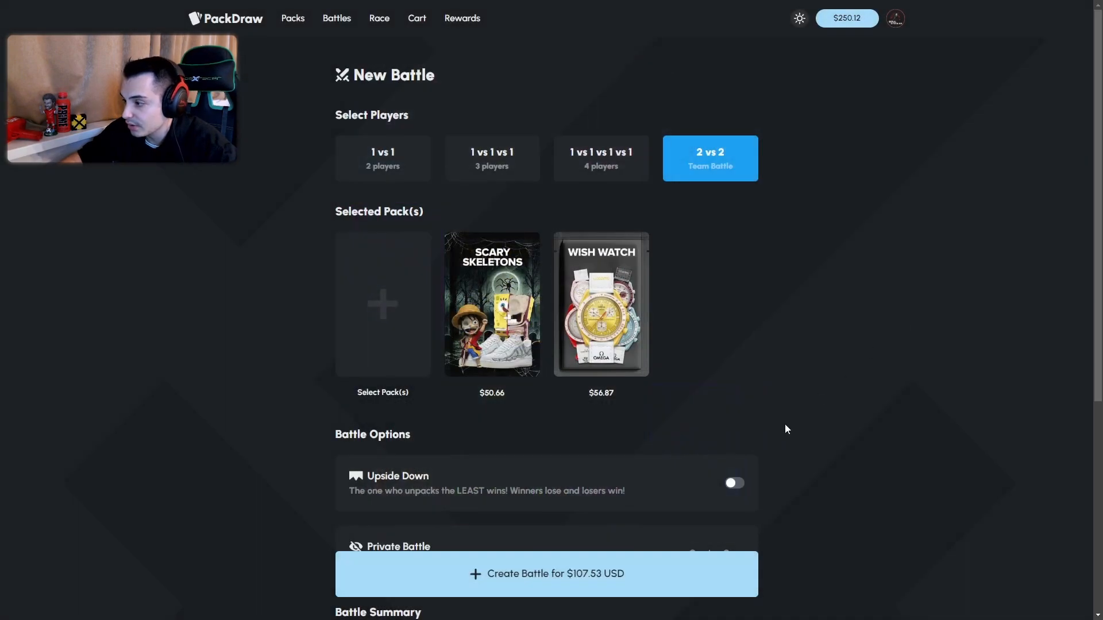
pyautogui.click(547, 574)
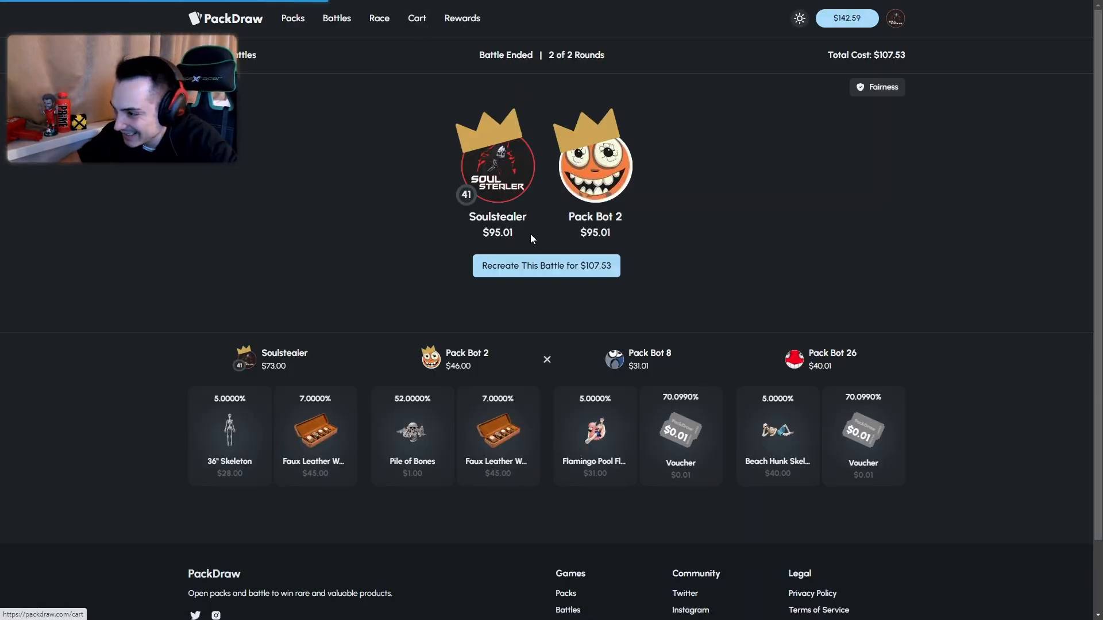
# Review the won items in the cart, then return to Battles and open a battle.
pyautogui.click(416, 18)
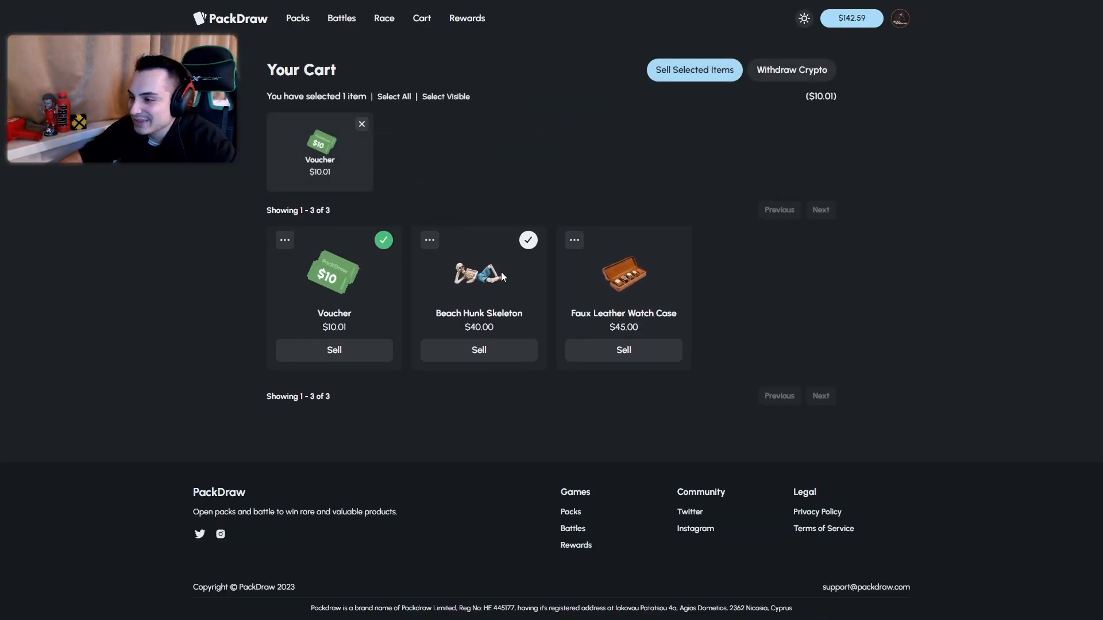
pyautogui.click(695, 69)
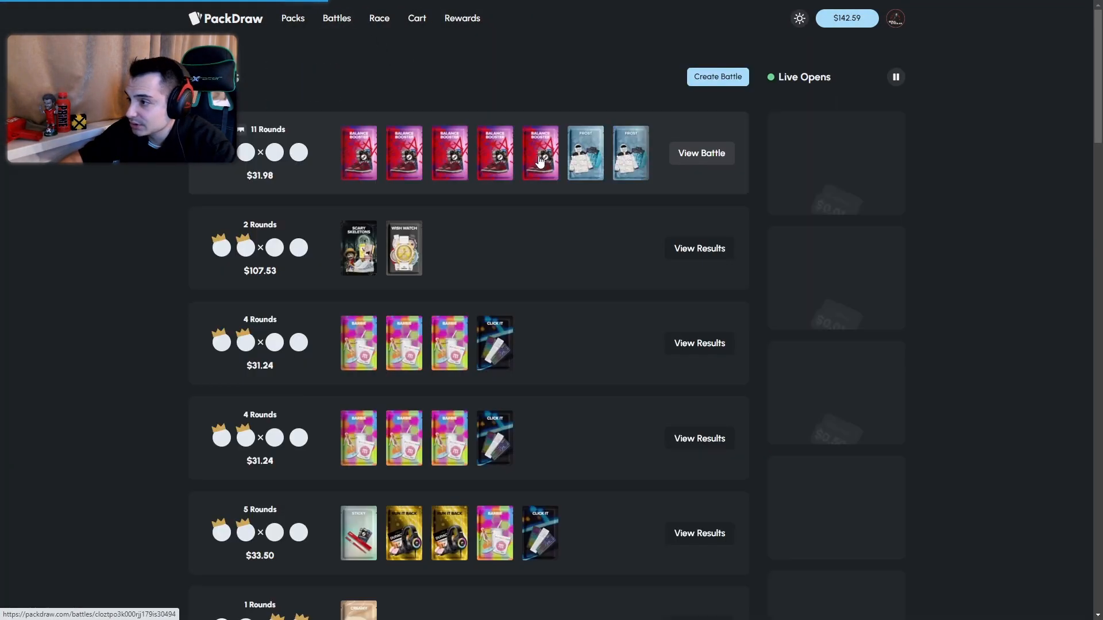
pyautogui.click(717, 76)
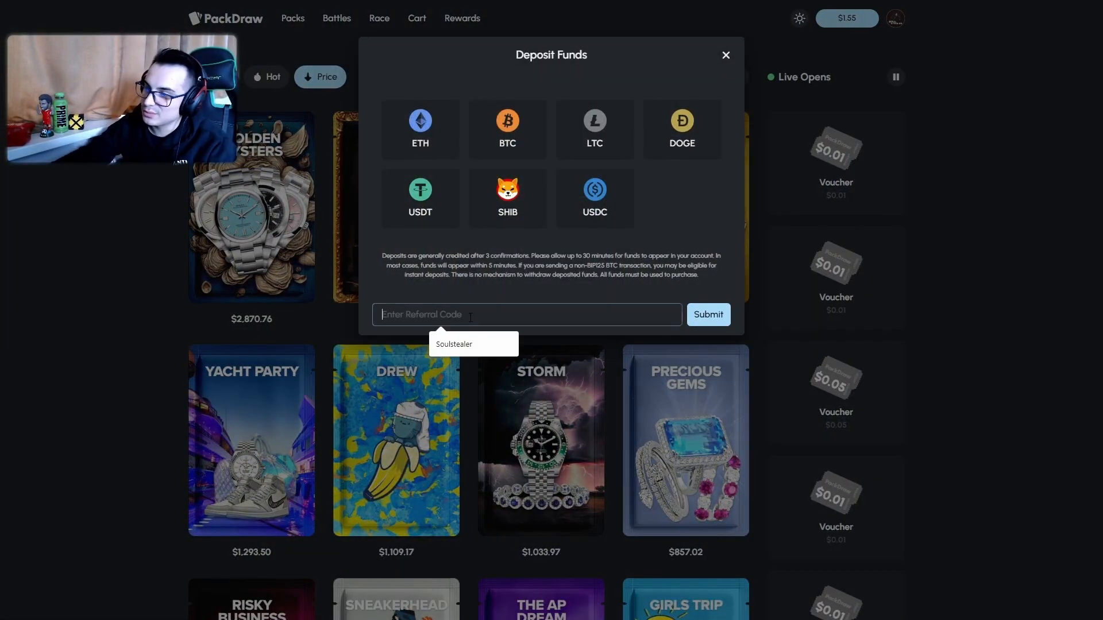
# Enter the referral code 'Soulsyt' in the deposit funds dialog.
pyautogui.write('Soulsyt')
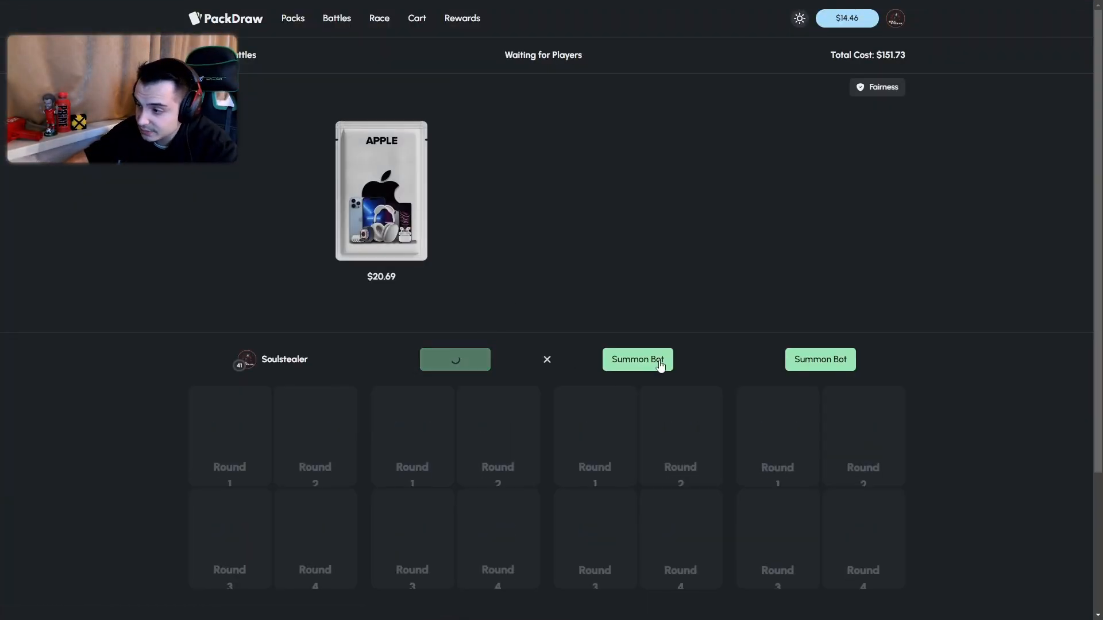
# Fill the Apple pack battle with a bot and, after the win, view the new winnings in the cart.
pyautogui.click(638, 360)
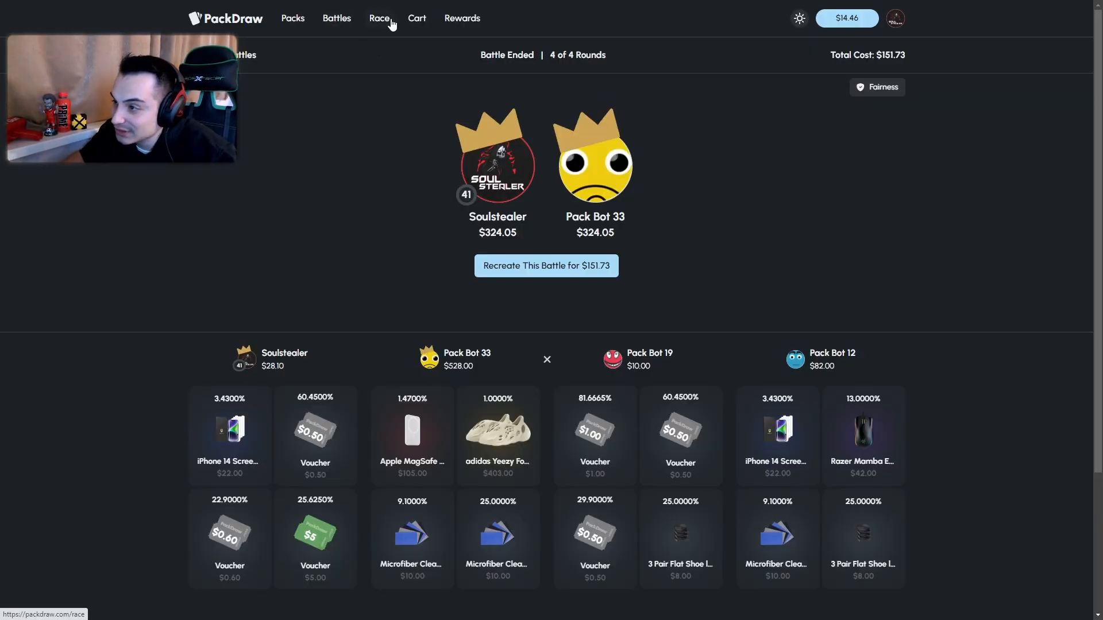
pyautogui.click(416, 18)
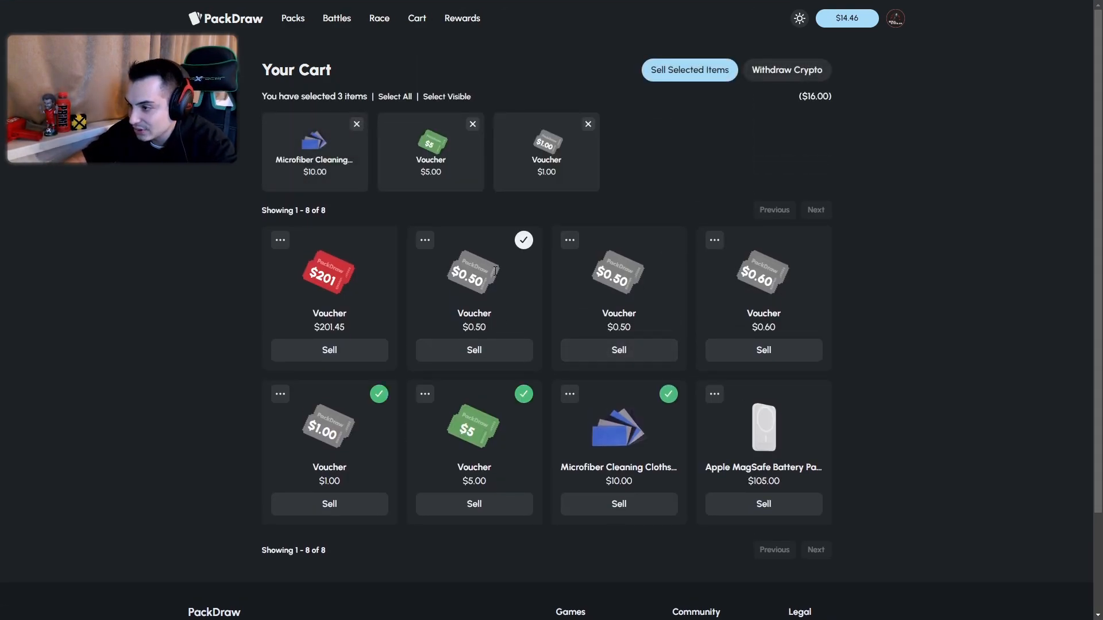
# Sell the selected low-value items, raising the balance to $32.06, and head to Battles.
pyautogui.click(690, 69)
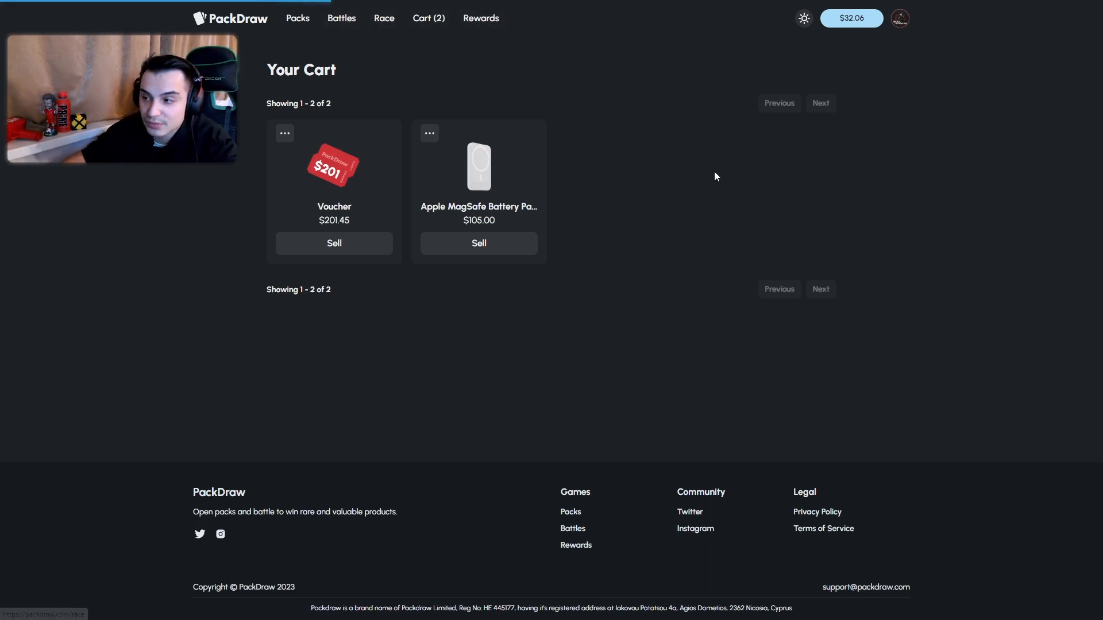
pyautogui.click(341, 18)
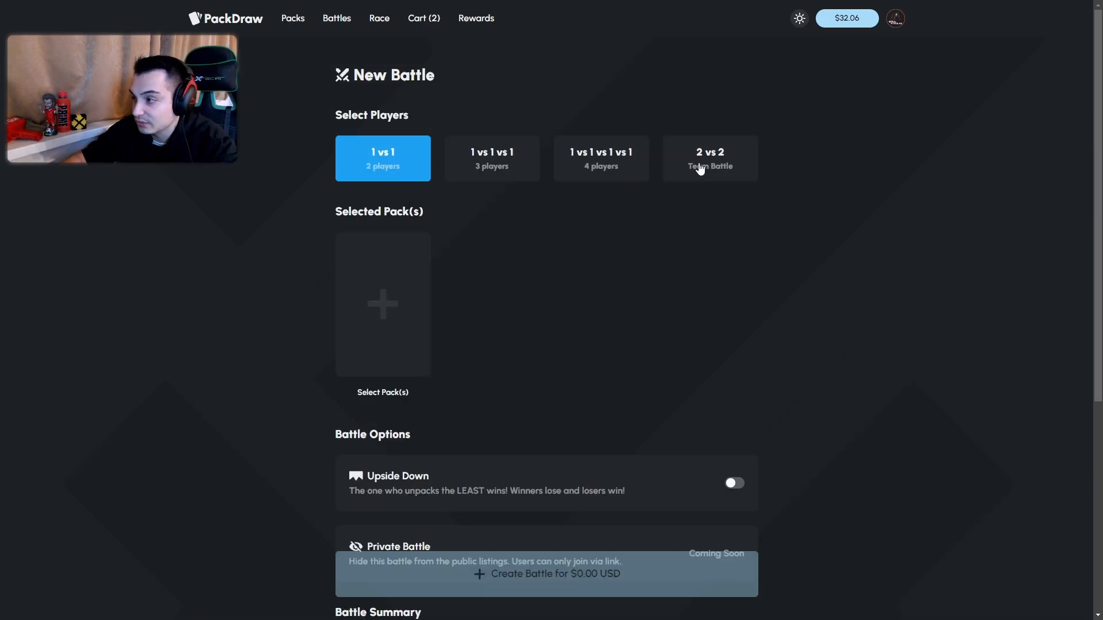
# Add the Yeezy x LV pack to the battle and remove the Games pack.
pyautogui.click(382, 304)
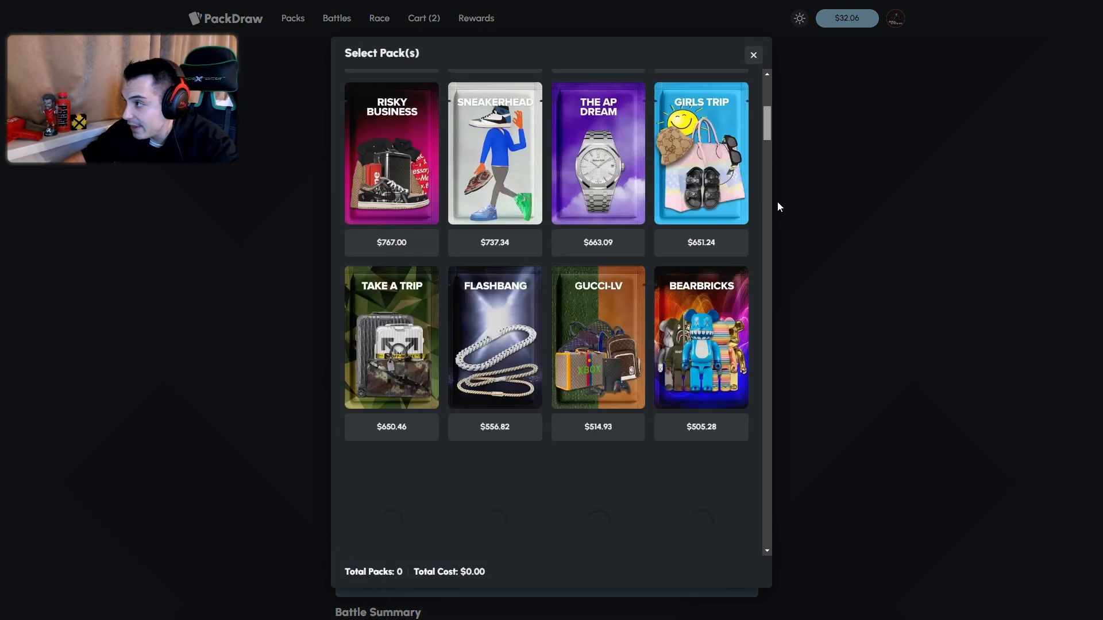
pyautogui.scroll(-3)
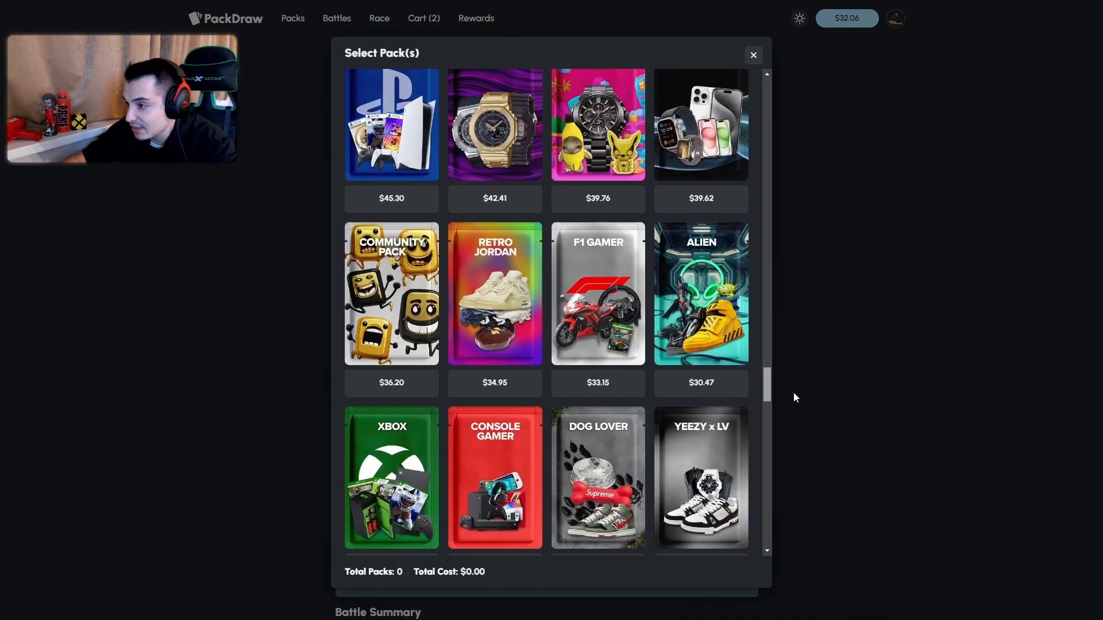
pyautogui.scroll(-3)
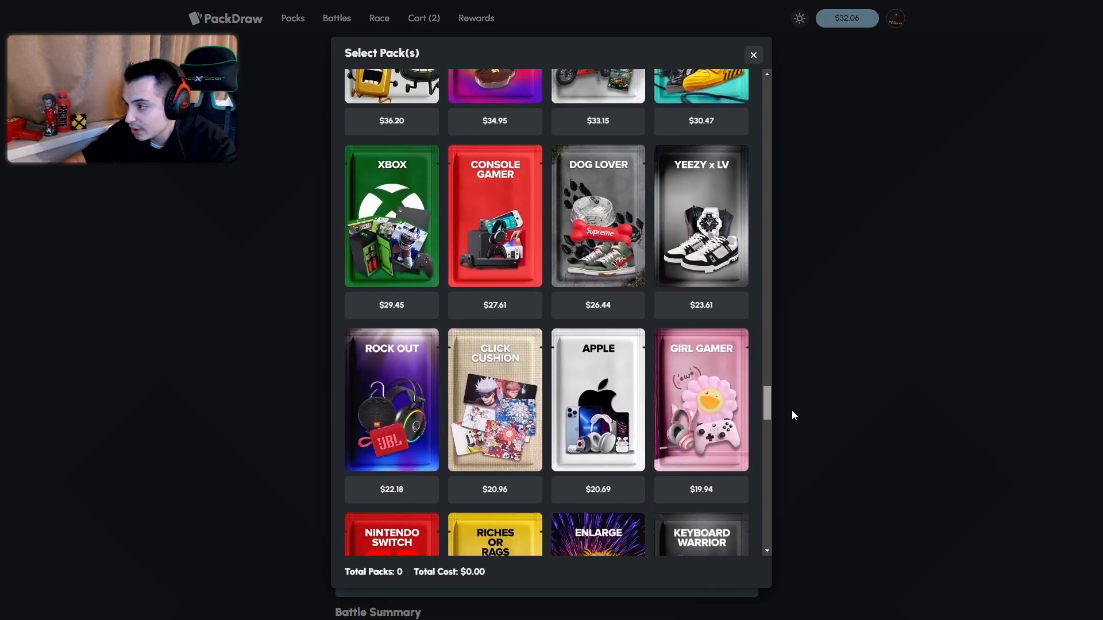
pyautogui.click(701, 216)
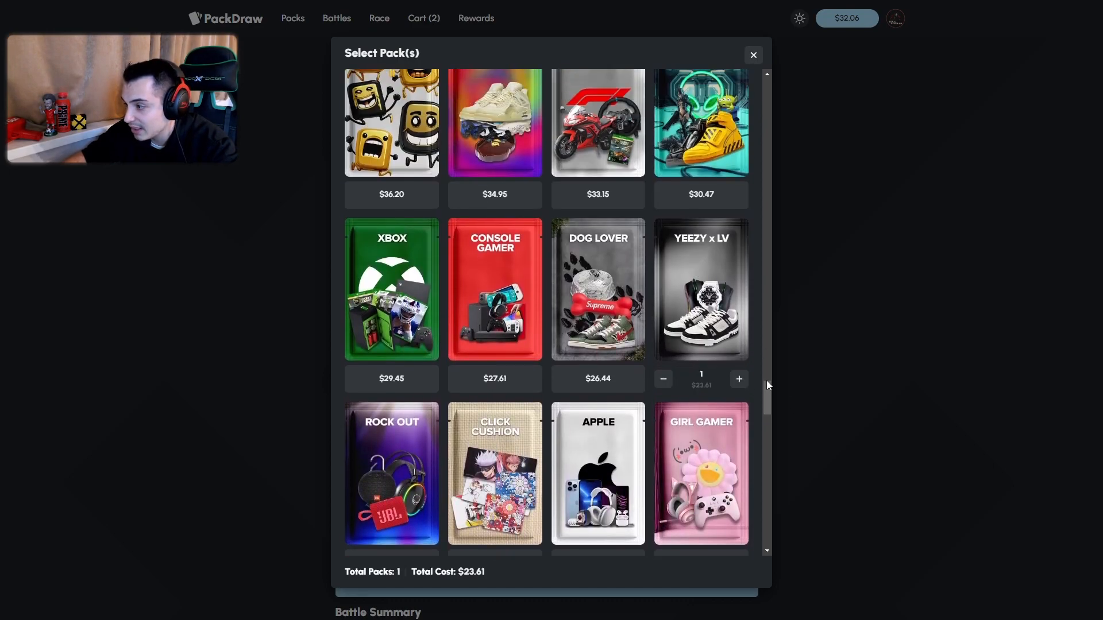
pyautogui.scroll(-3)
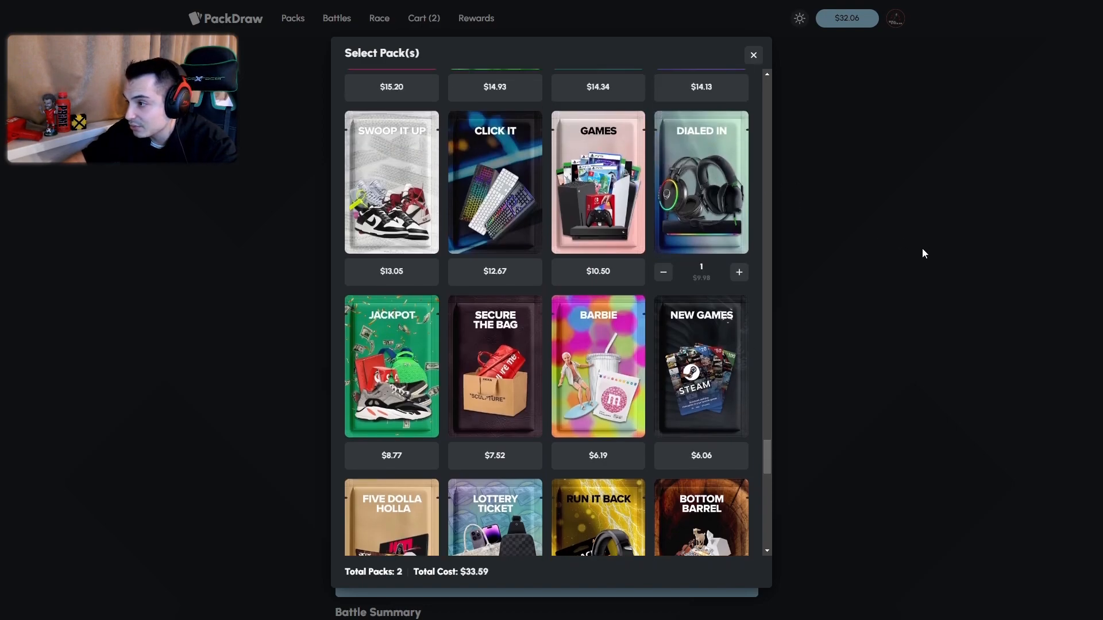
pyautogui.click(753, 55)
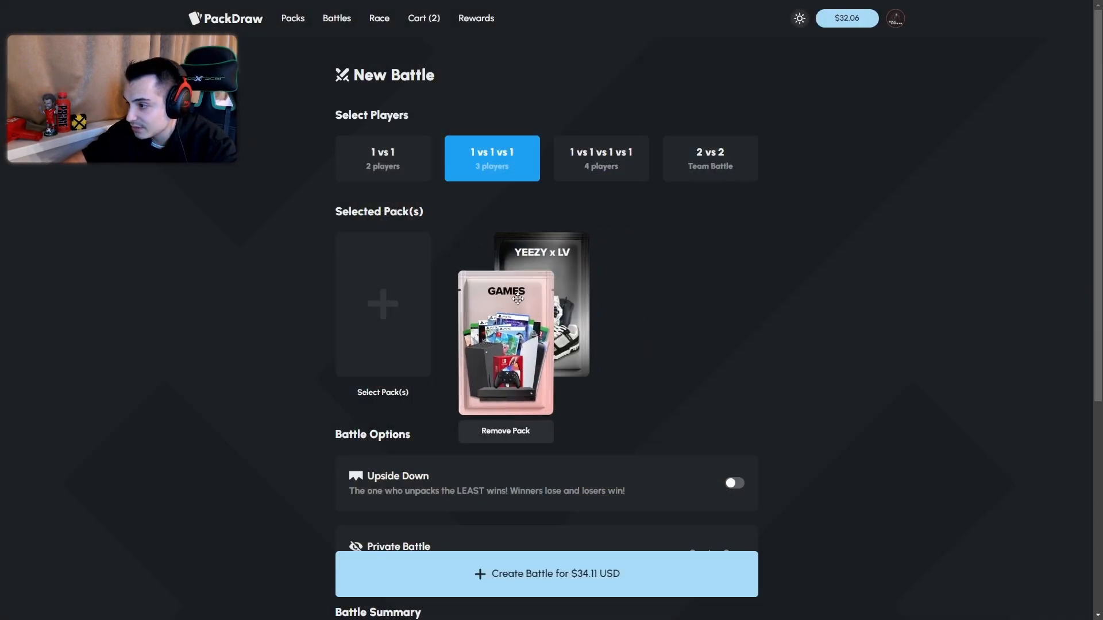
pyautogui.click(600, 157)
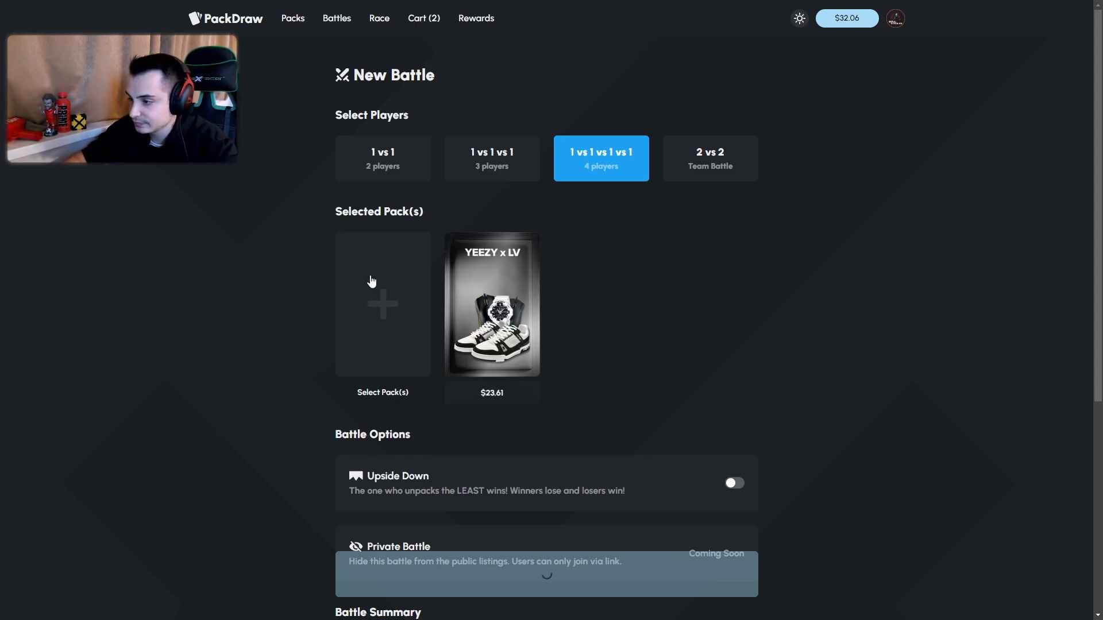
# Search the pack list for 'lv' and add a second pack to the battle.
pyautogui.click(382, 305)
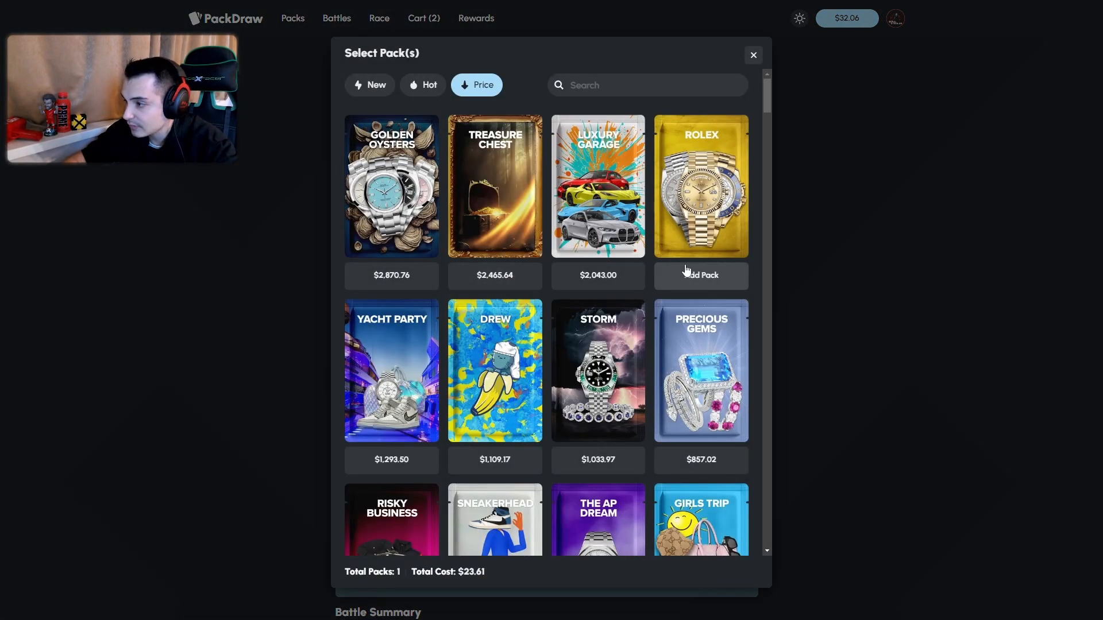
pyautogui.click(752, 54)
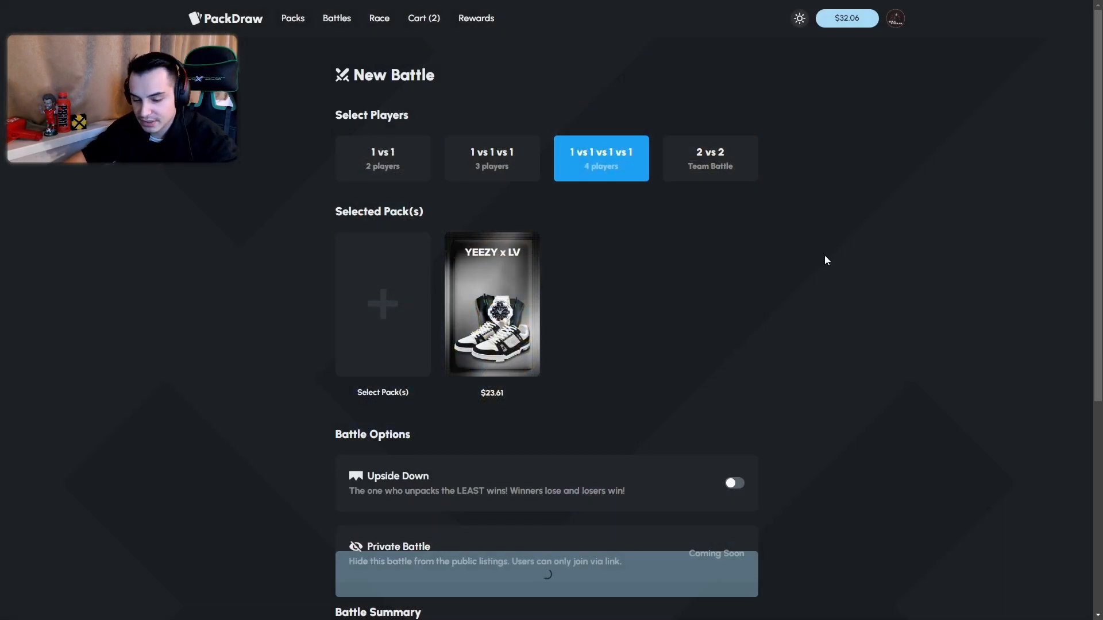
pyautogui.click(382, 305)
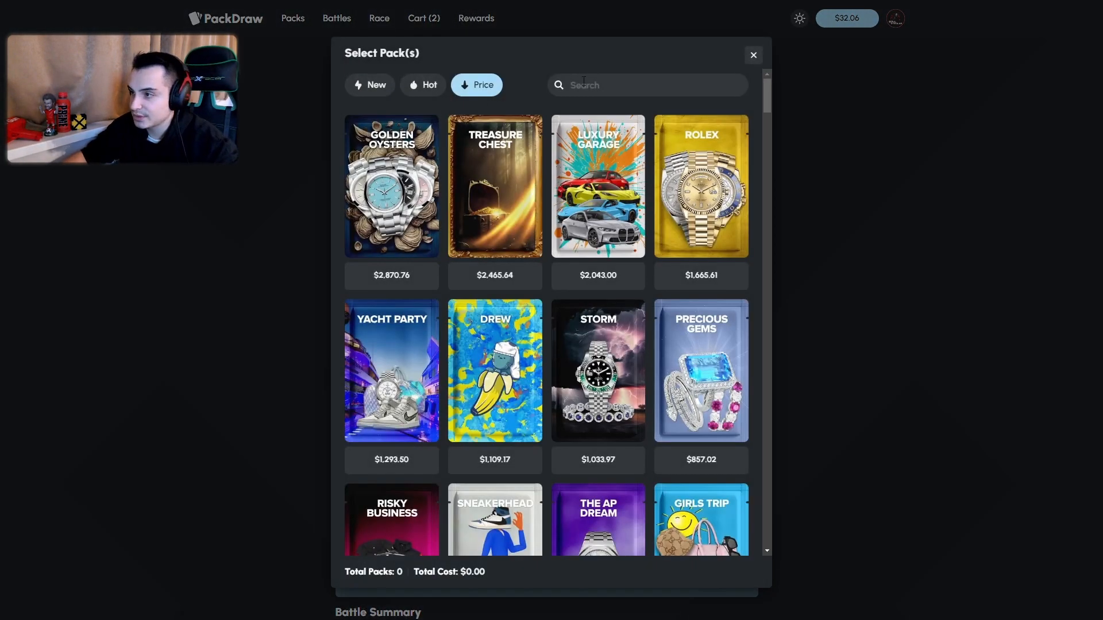
pyautogui.write('lv')
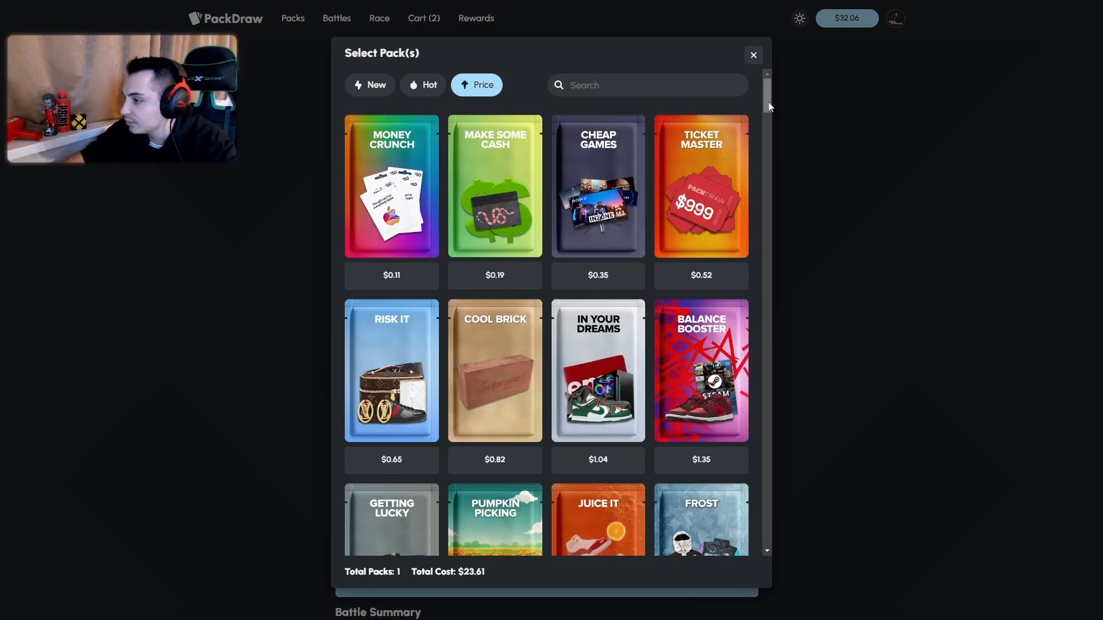
pyautogui.scroll(-3)
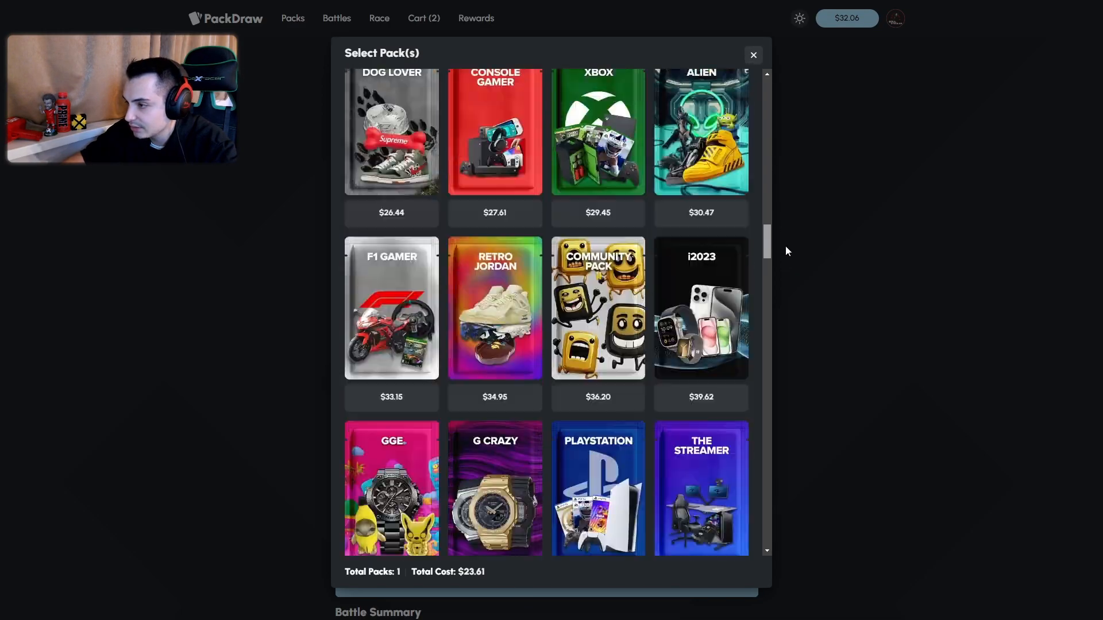
pyautogui.scroll(-3)
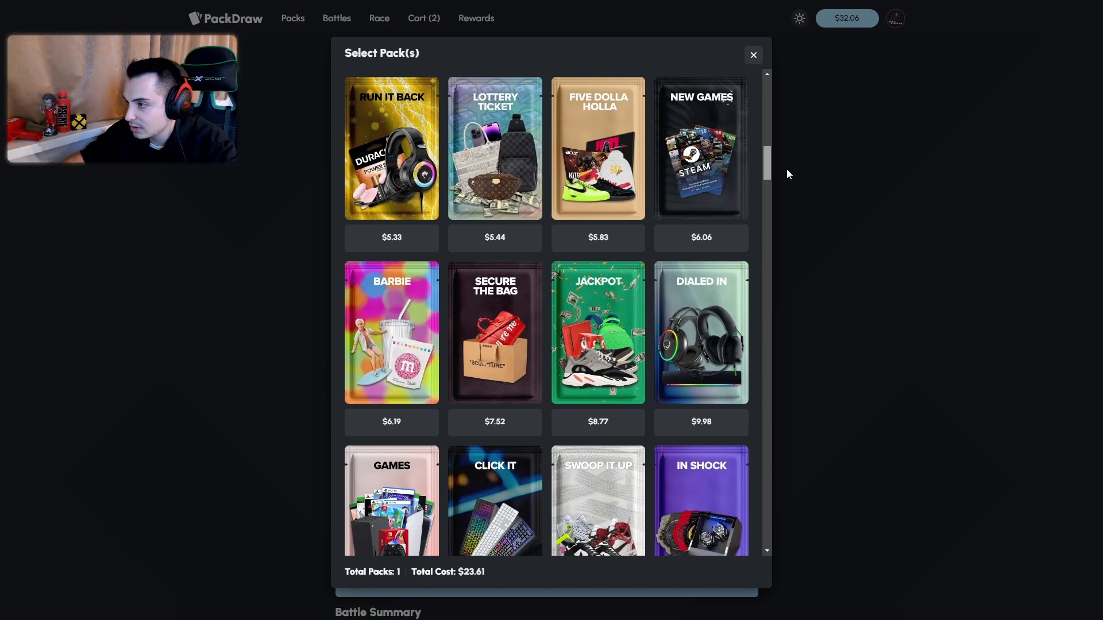
pyautogui.scroll(-3)
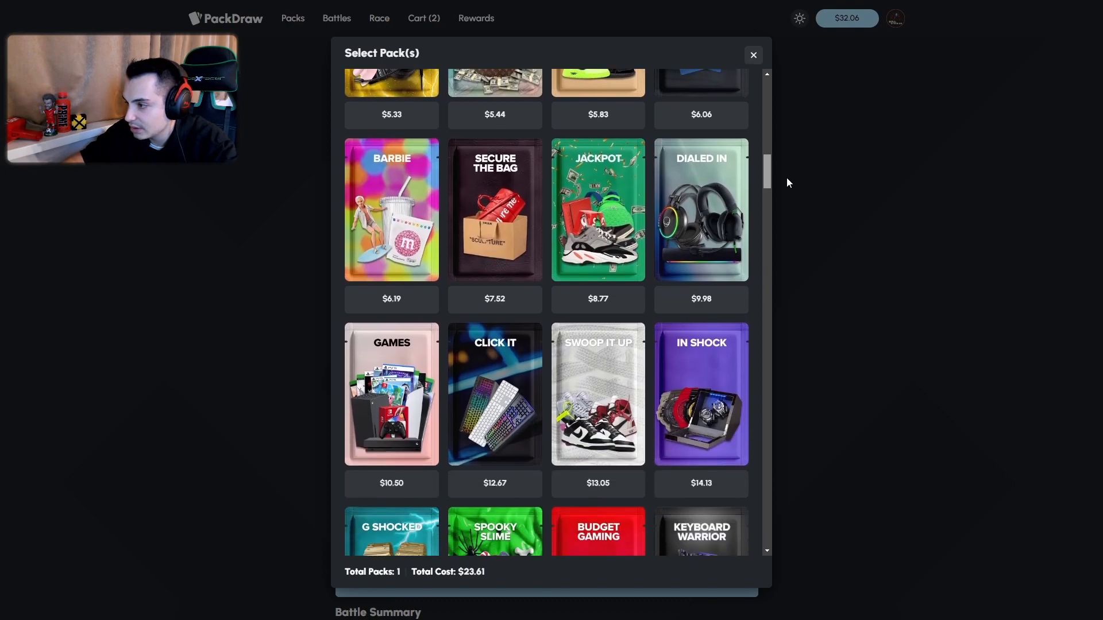
pyautogui.click(597, 209)
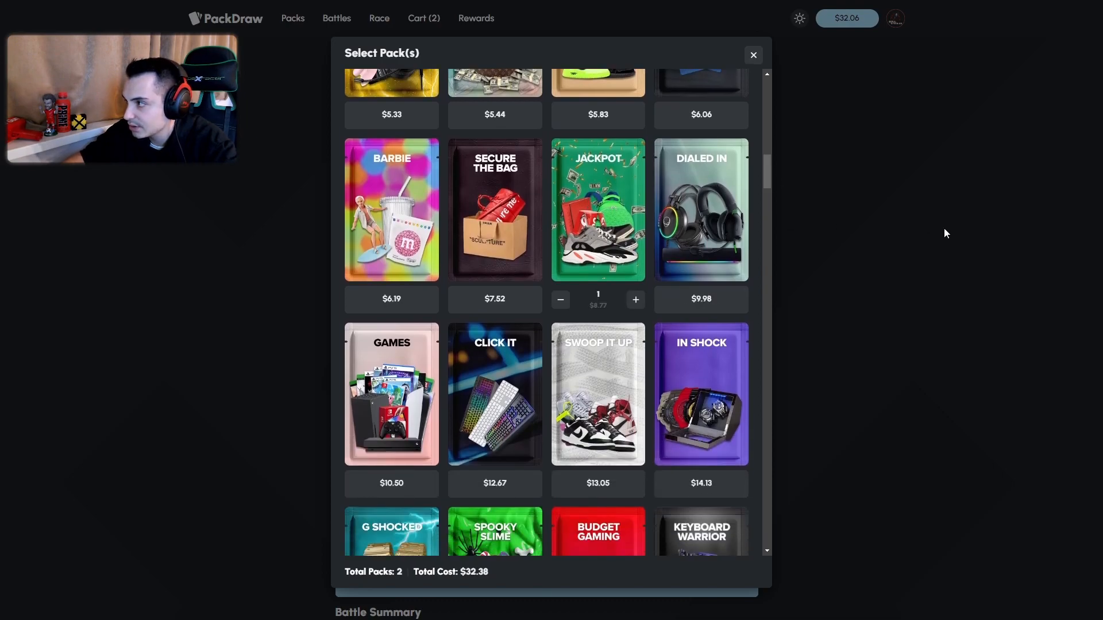
pyautogui.click(753, 54)
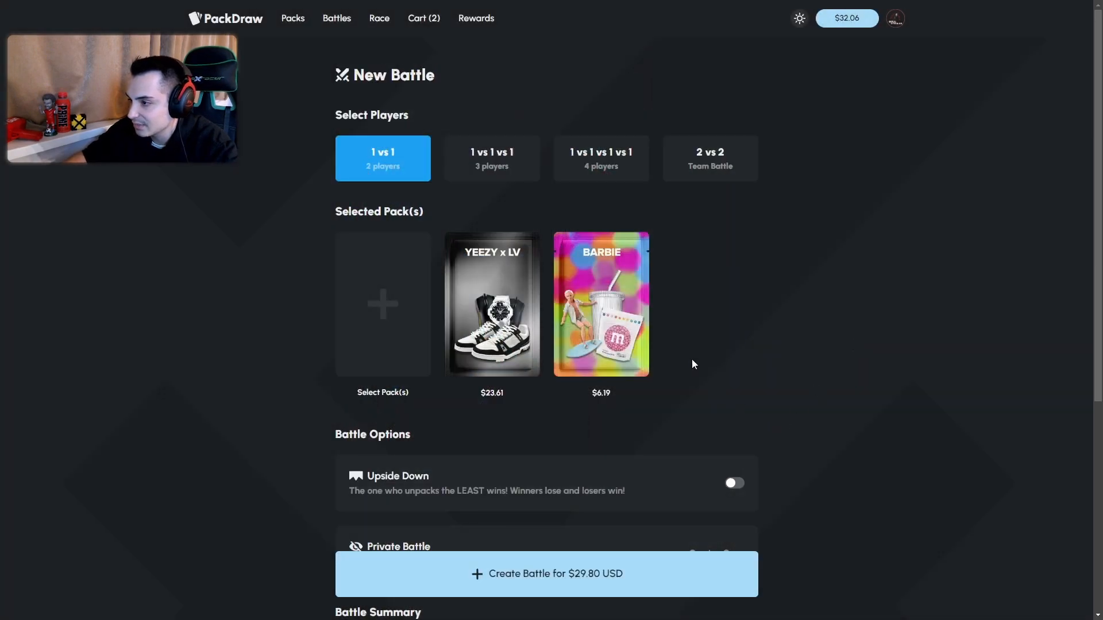
# Make it a 1 vs 1 vs 1 vs 1 battle and create it for $29.80 USD.
pyautogui.click(601, 158)
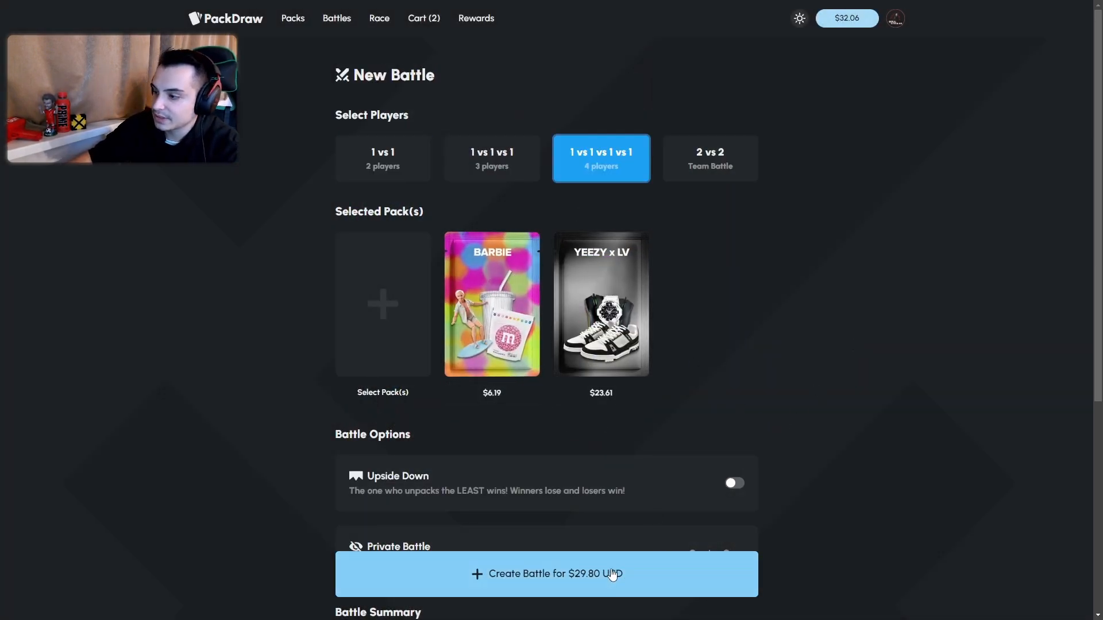
pyautogui.click(547, 574)
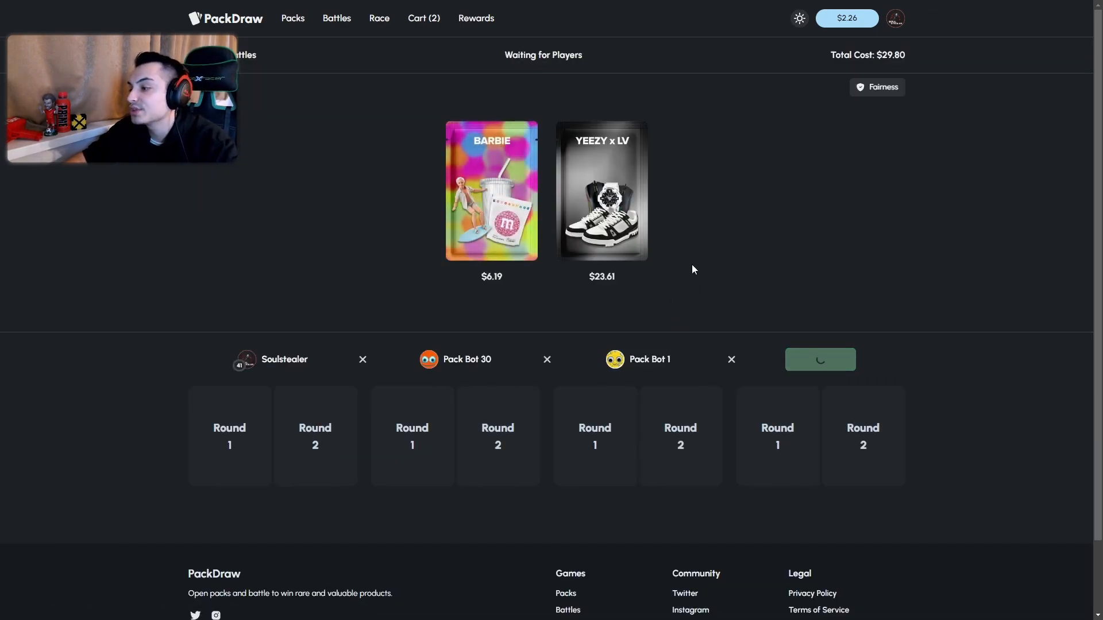
pyautogui.moveTo(671, 295)
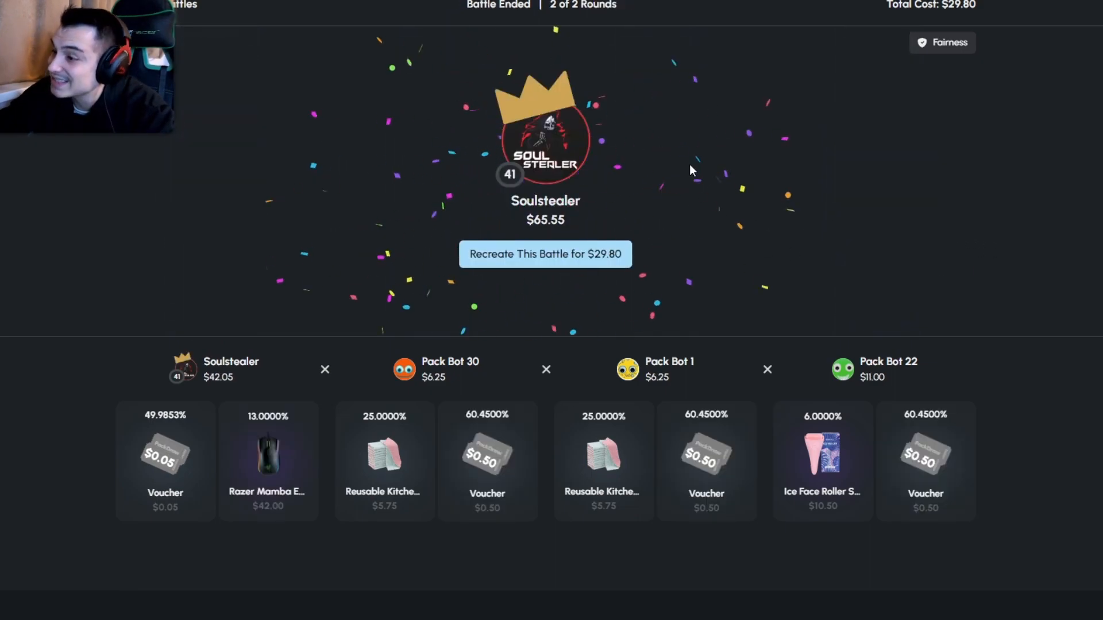
pyautogui.moveTo(750, 139)
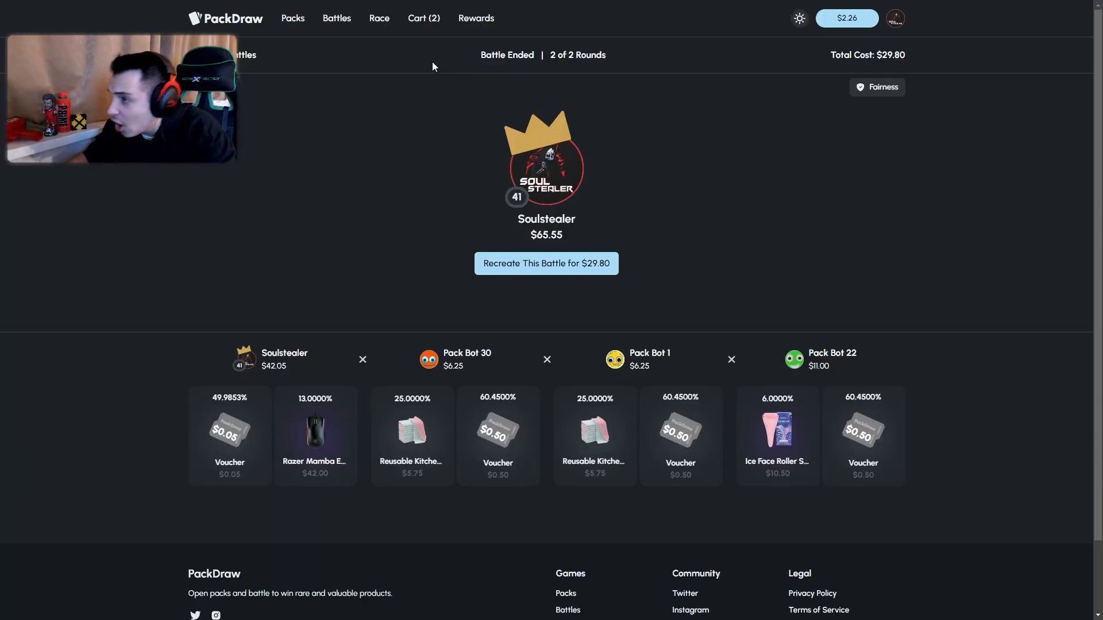
# Sell the four selected low-value winnings from the cart.
pyautogui.click(423, 19)
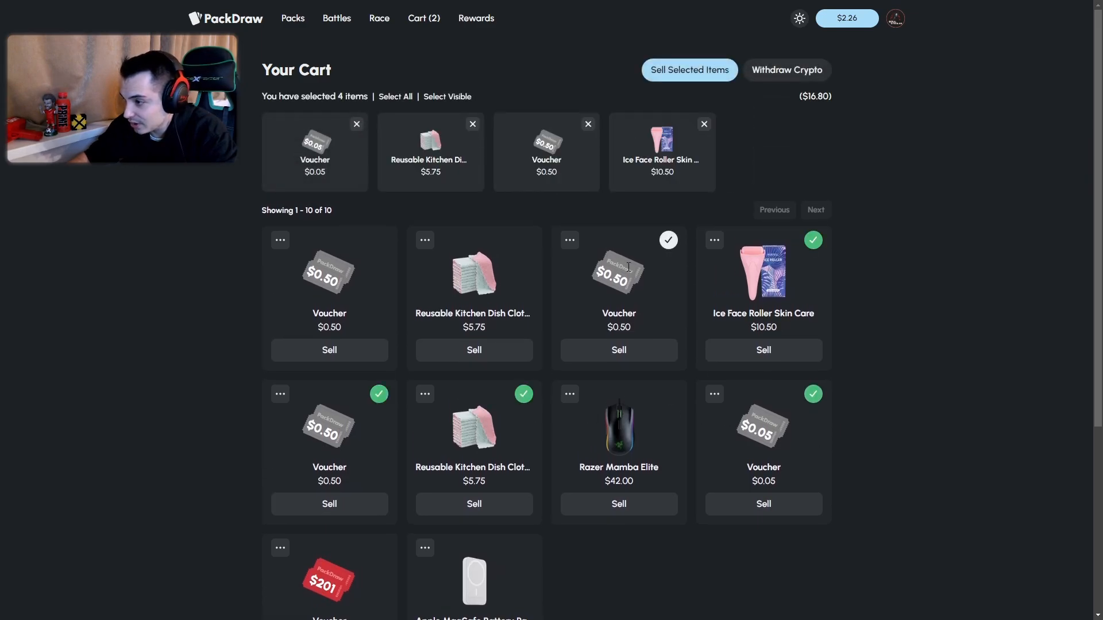
pyautogui.click(689, 69)
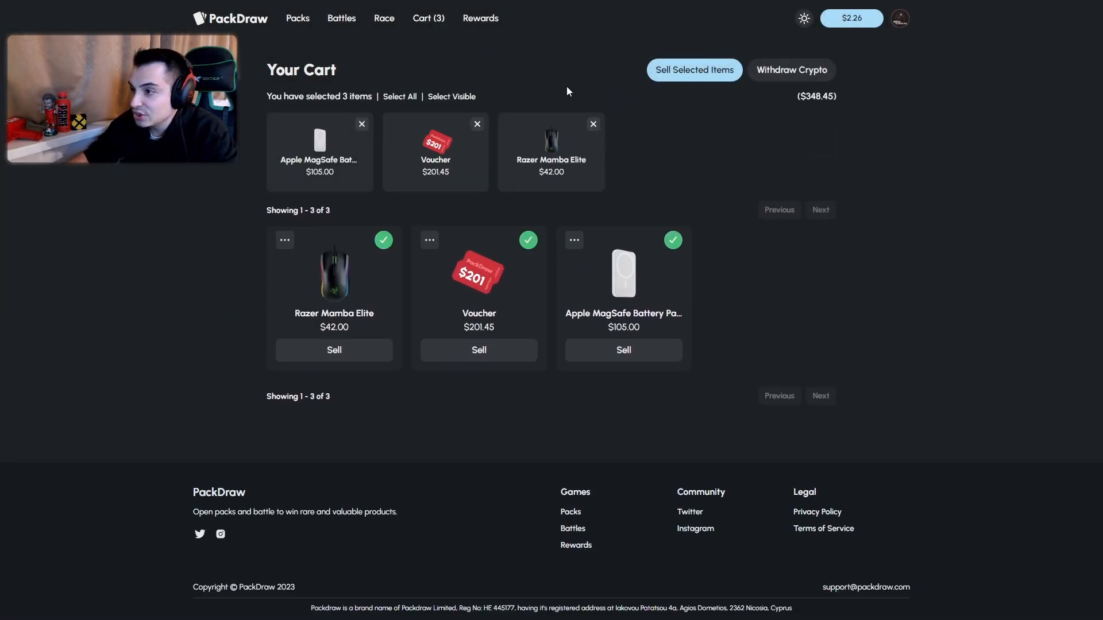
pyautogui.moveTo(369, 23)
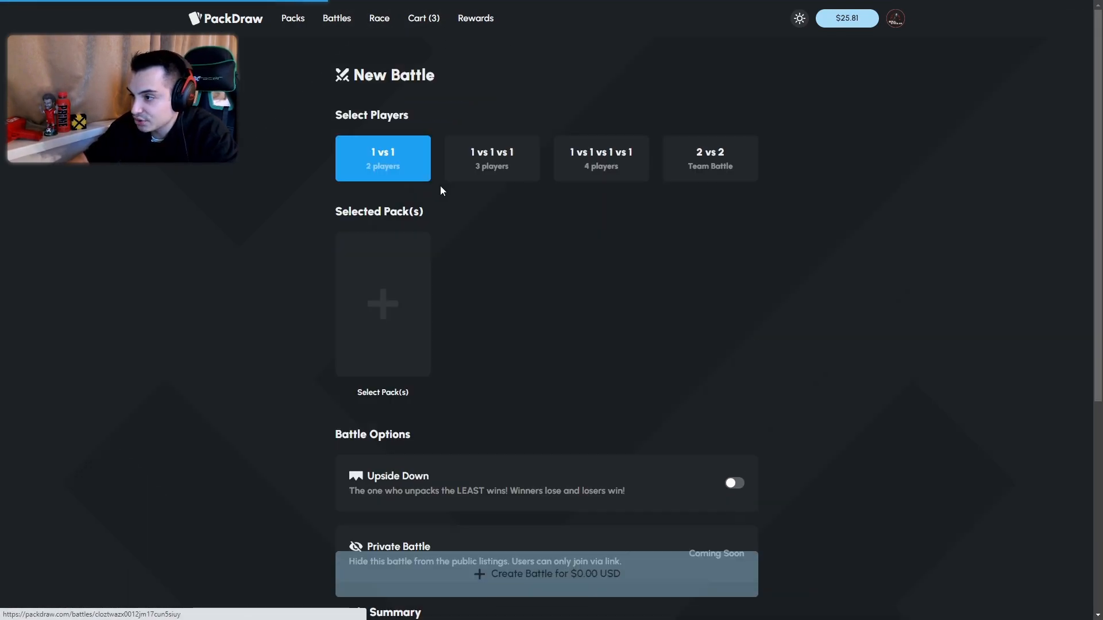
# Add the Yeezy x LV pack and create a 1 vs 1 vs 1 battle against bots.
pyautogui.click(382, 304)
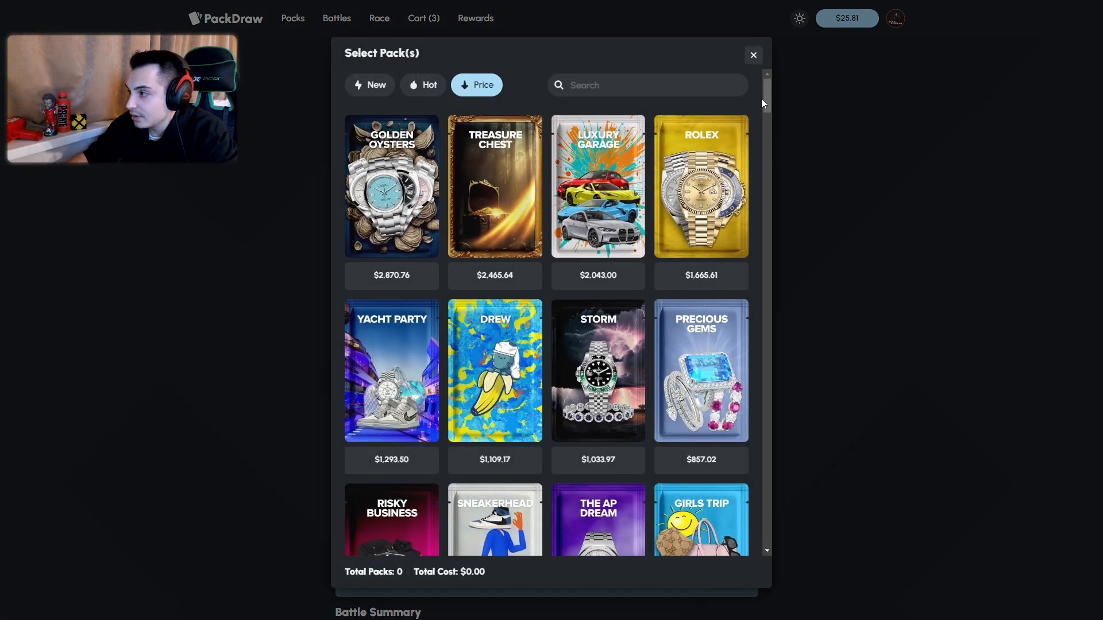
pyautogui.scroll(-3)
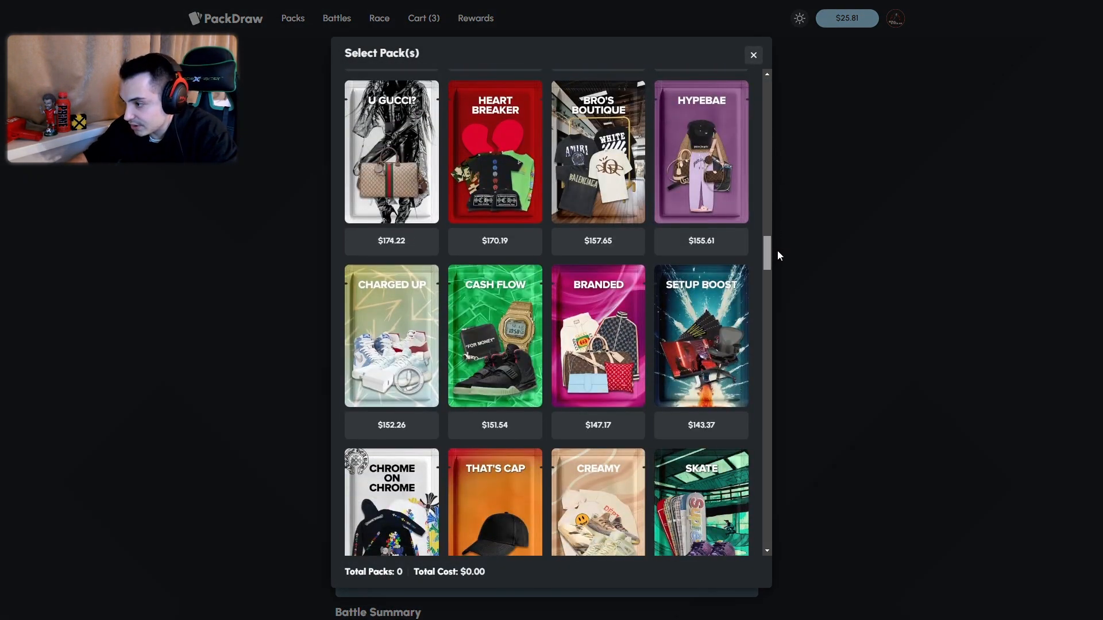
pyautogui.scroll(-3)
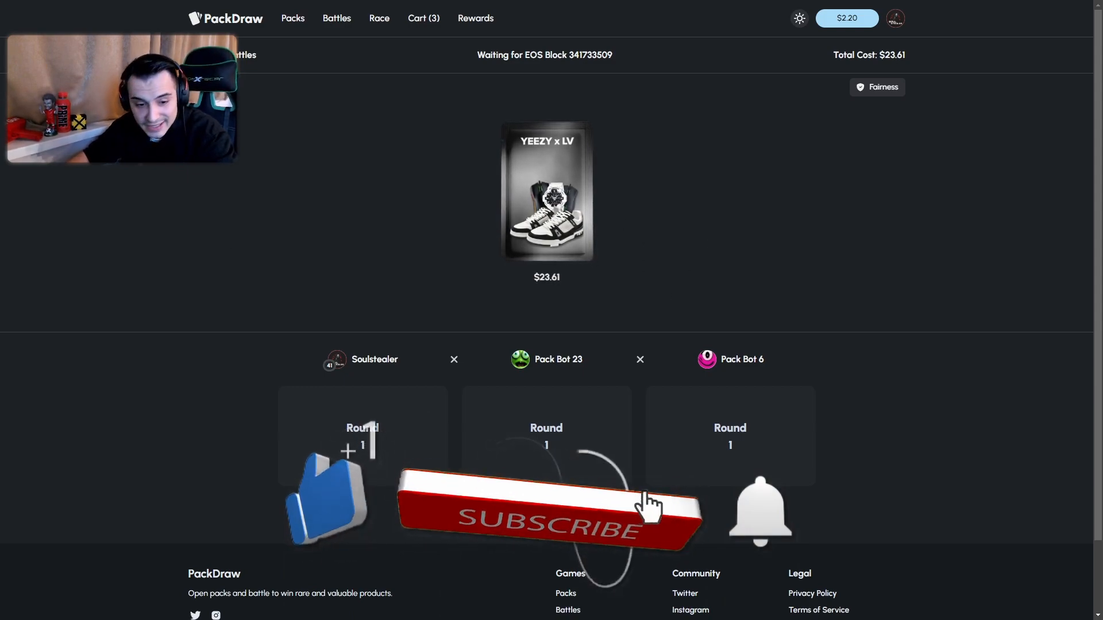
pyautogui.click(538, 518)
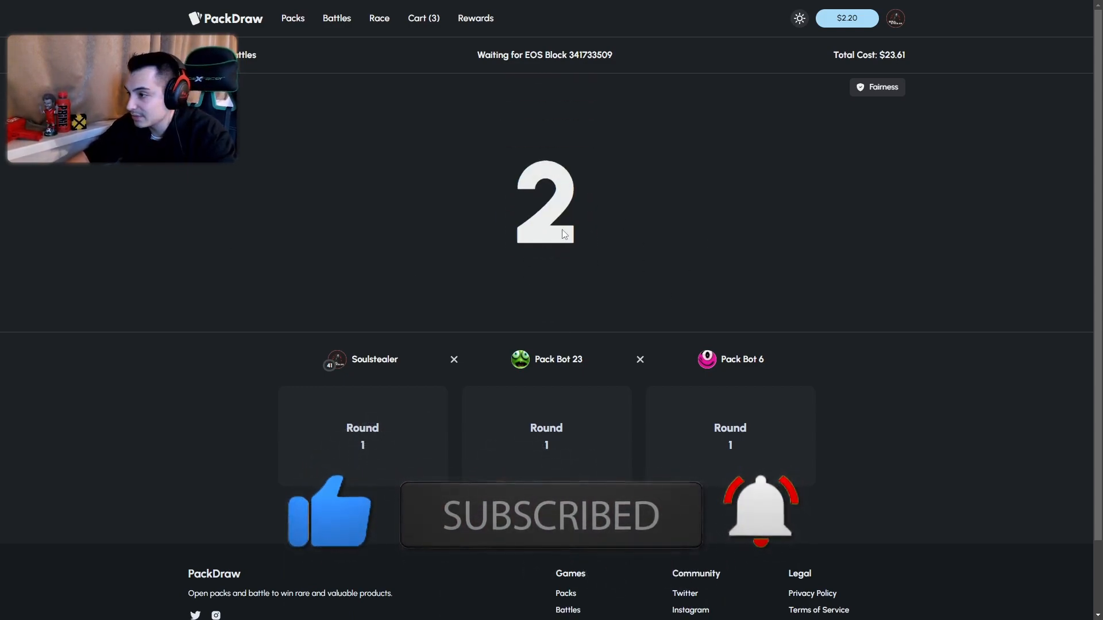